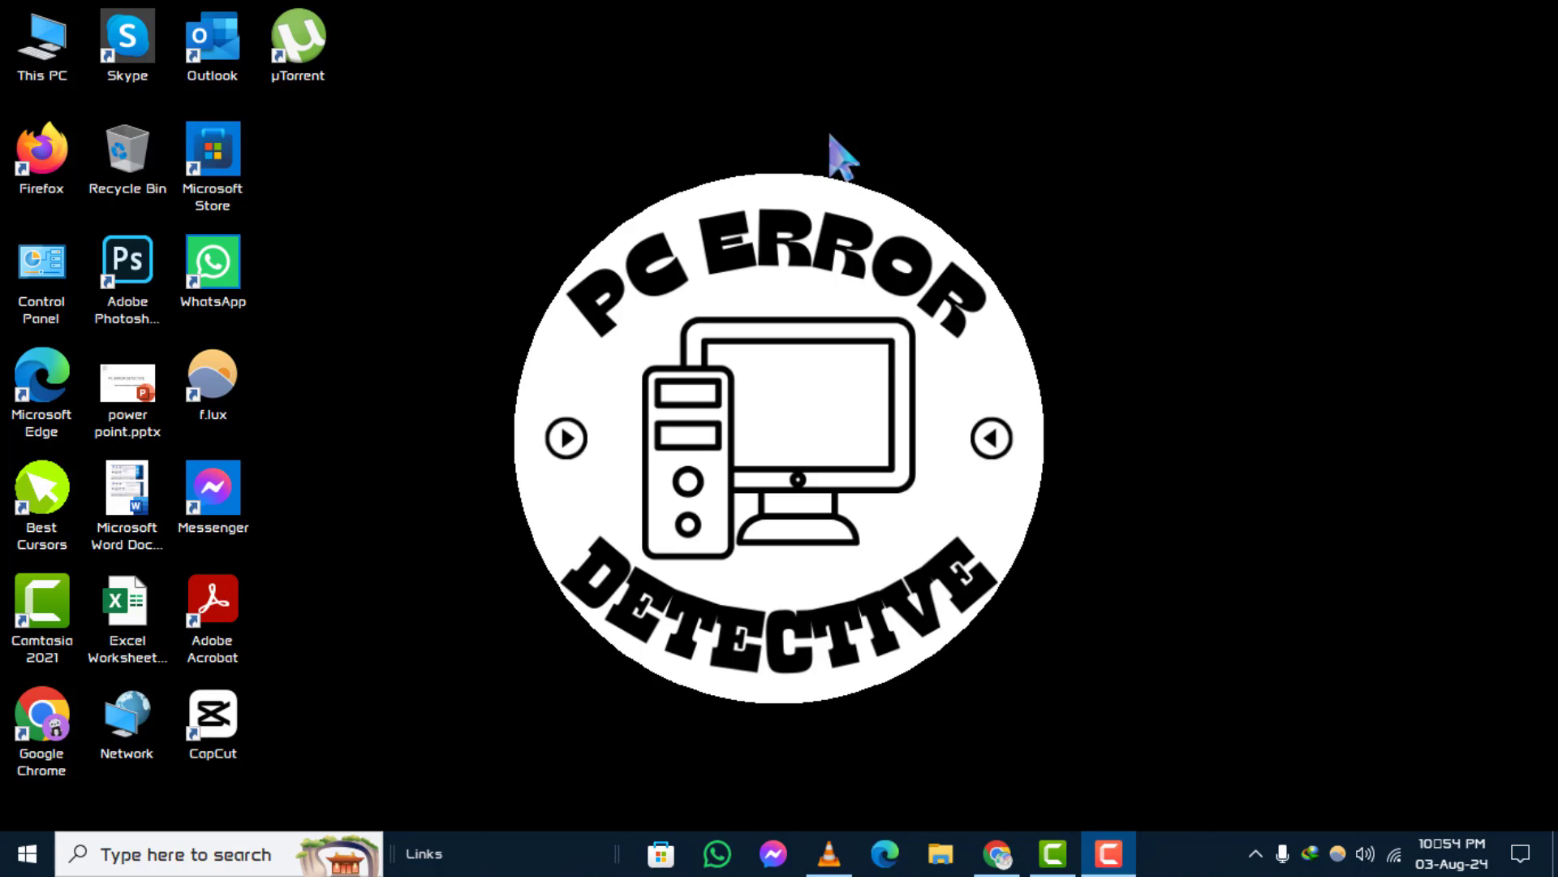
mouse_move(1326, 189)
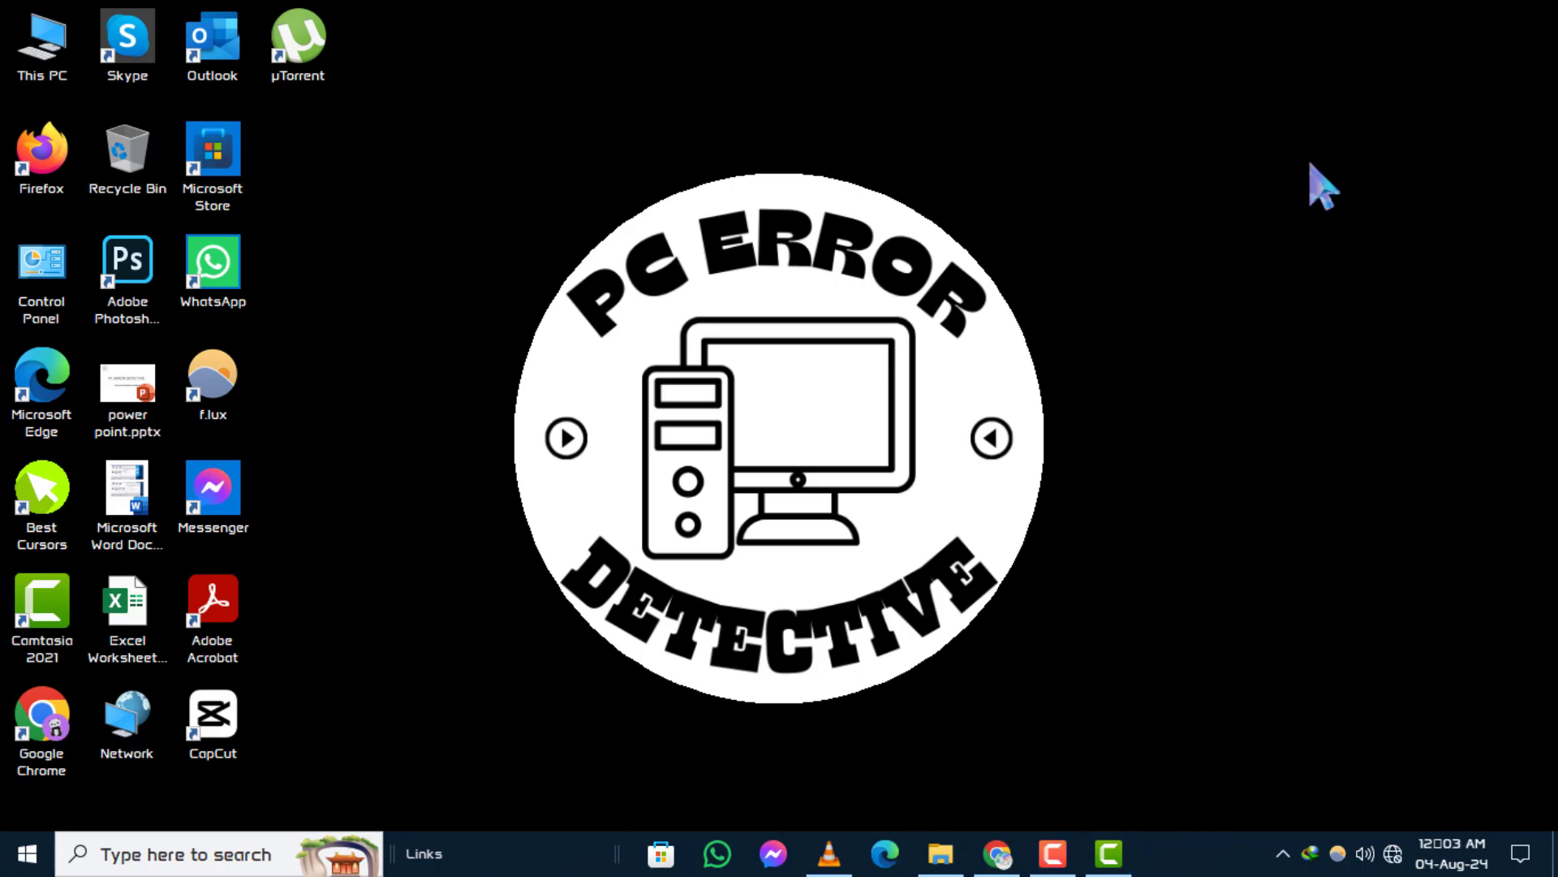
mouse_move(28, 853)
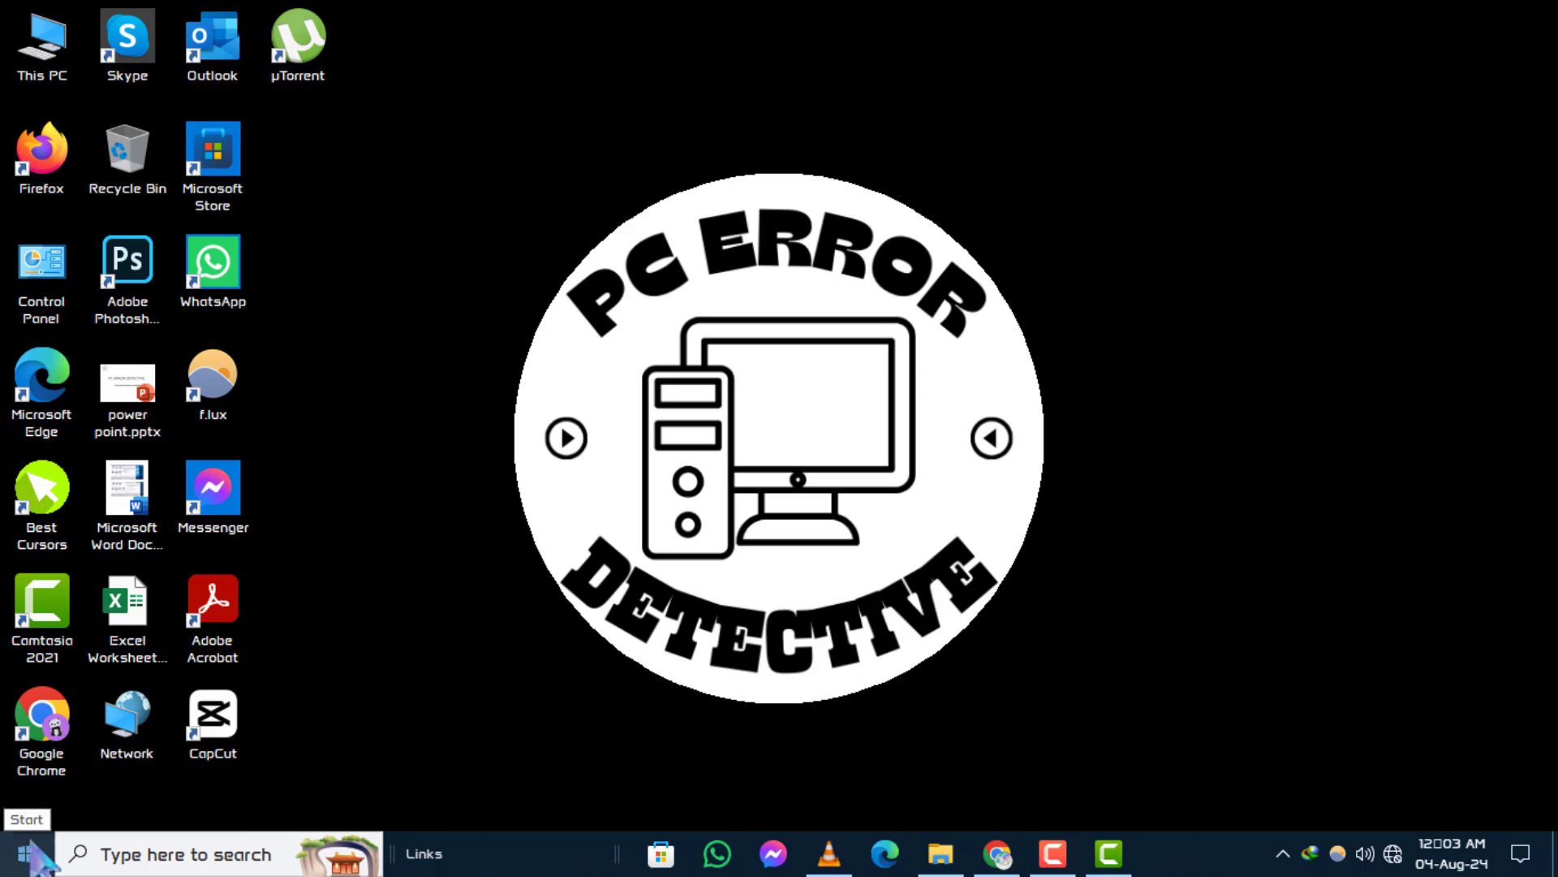
- Find Control Panel via search and go to Backup and Restore (Windows 7) under System and Security
text(control panel)
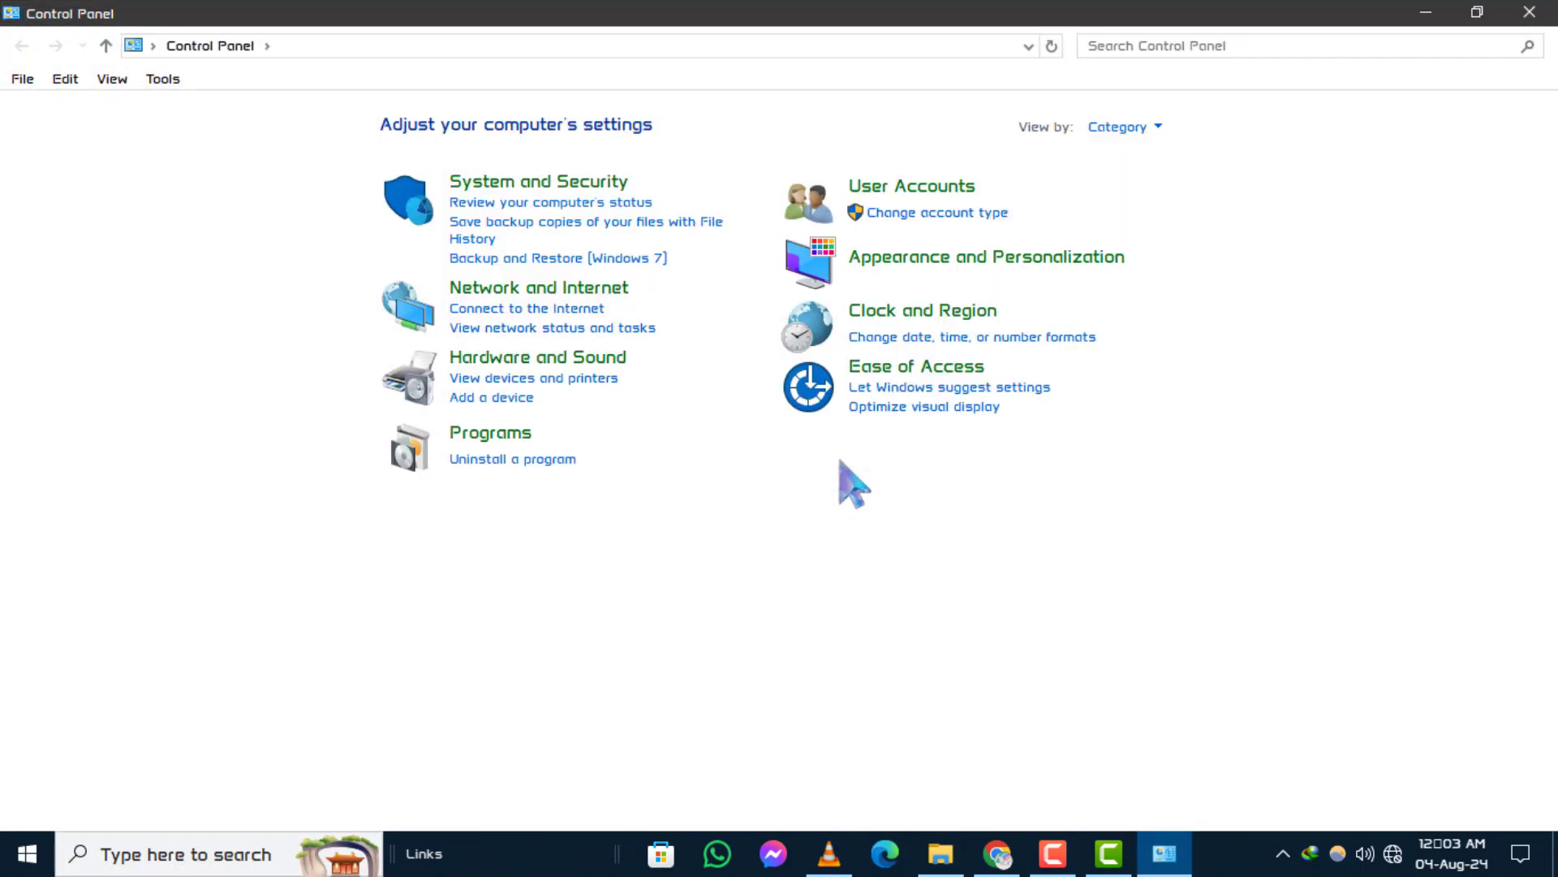
mouse_move(716, 581)
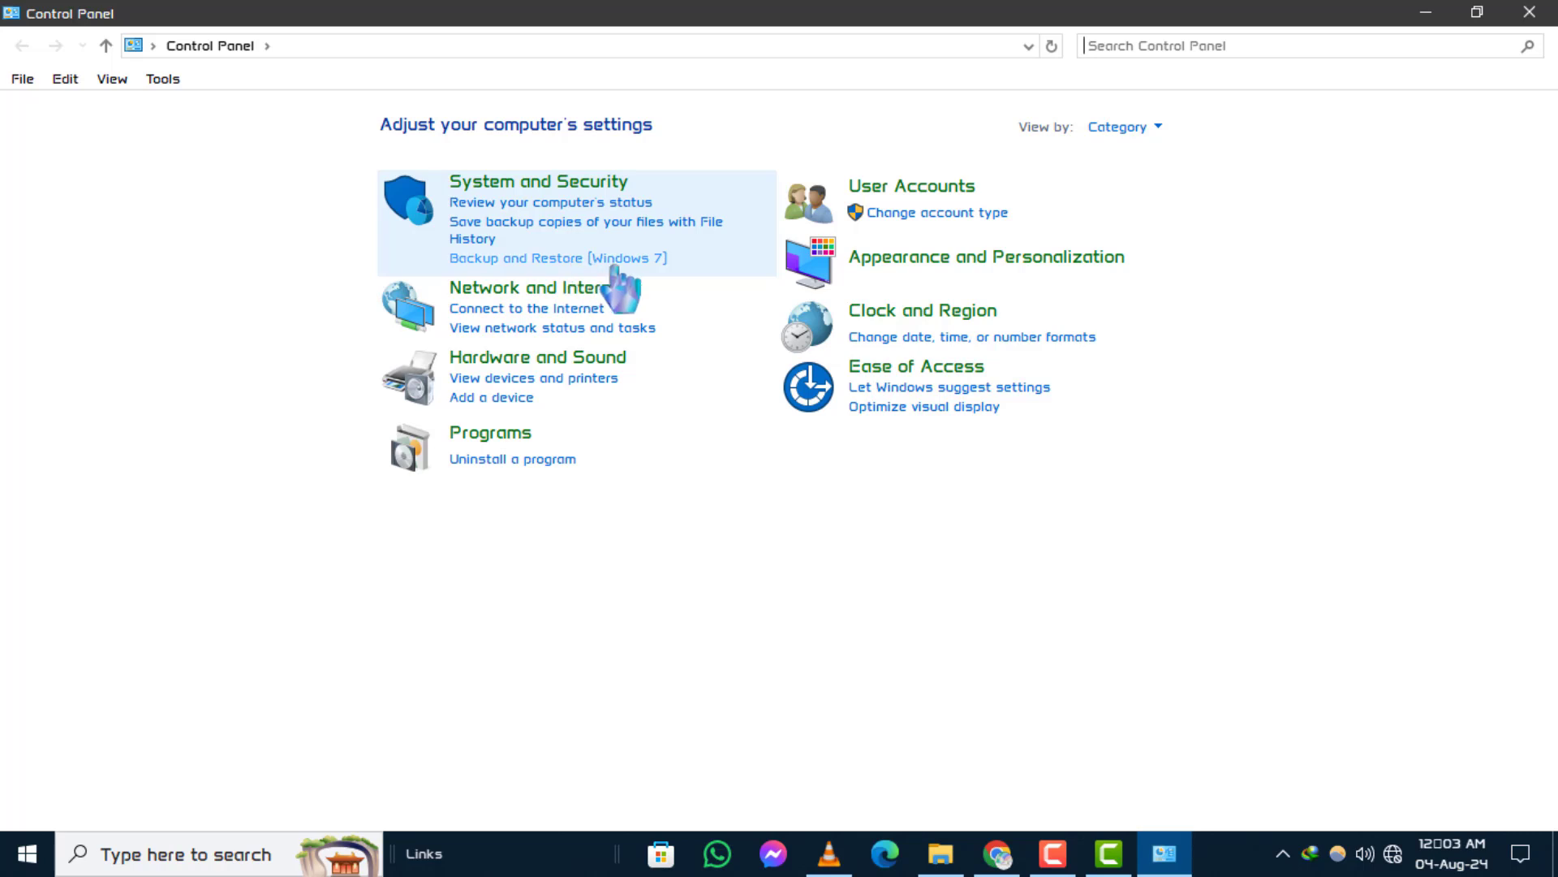
mouse_move(576, 298)
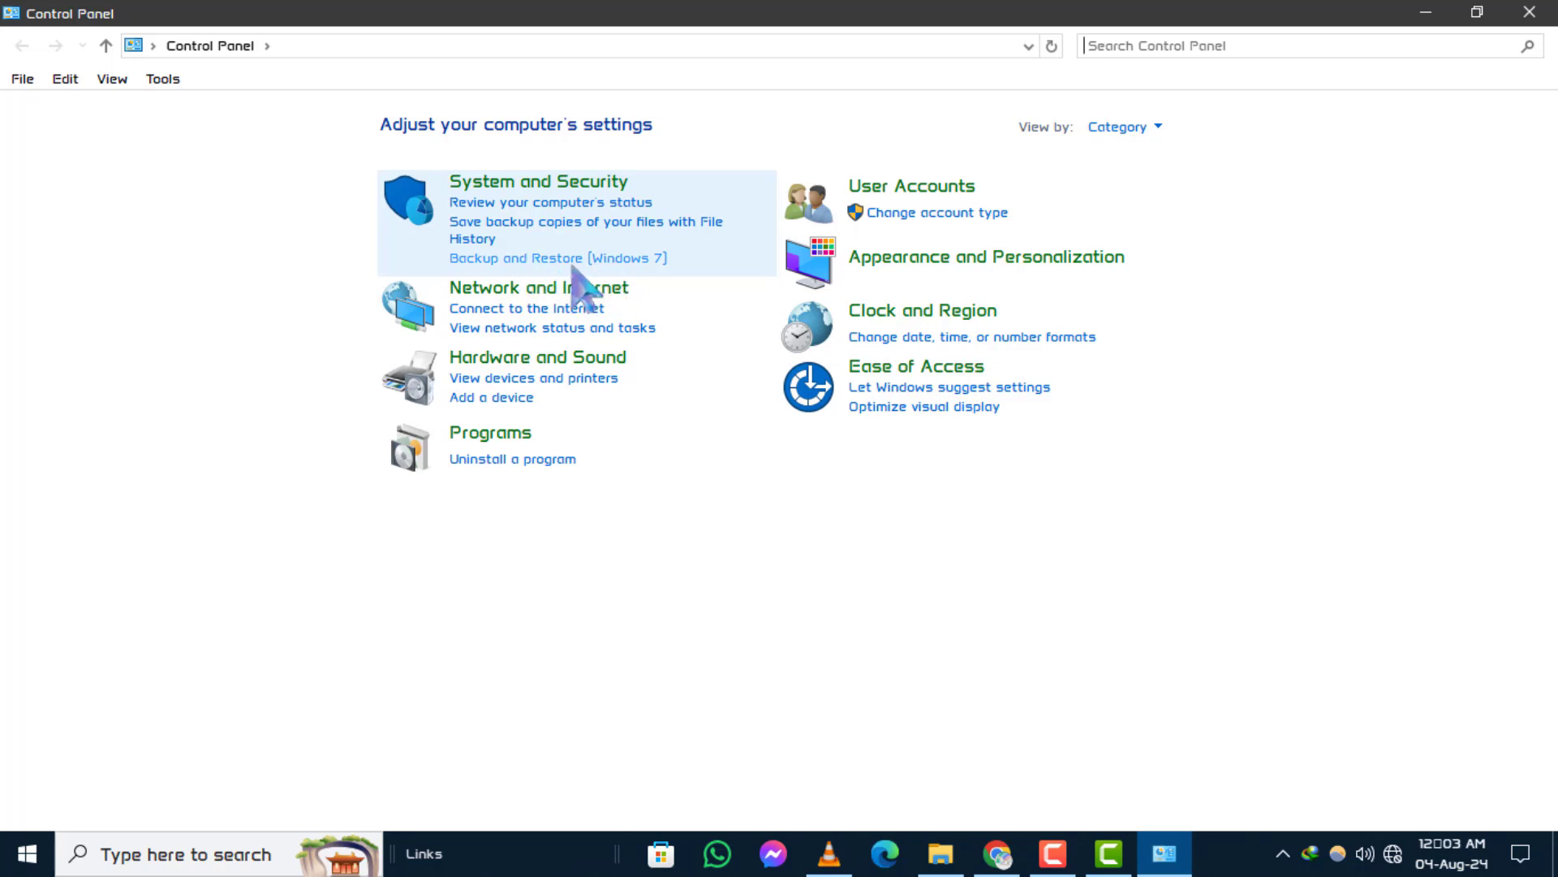
click(559, 258)
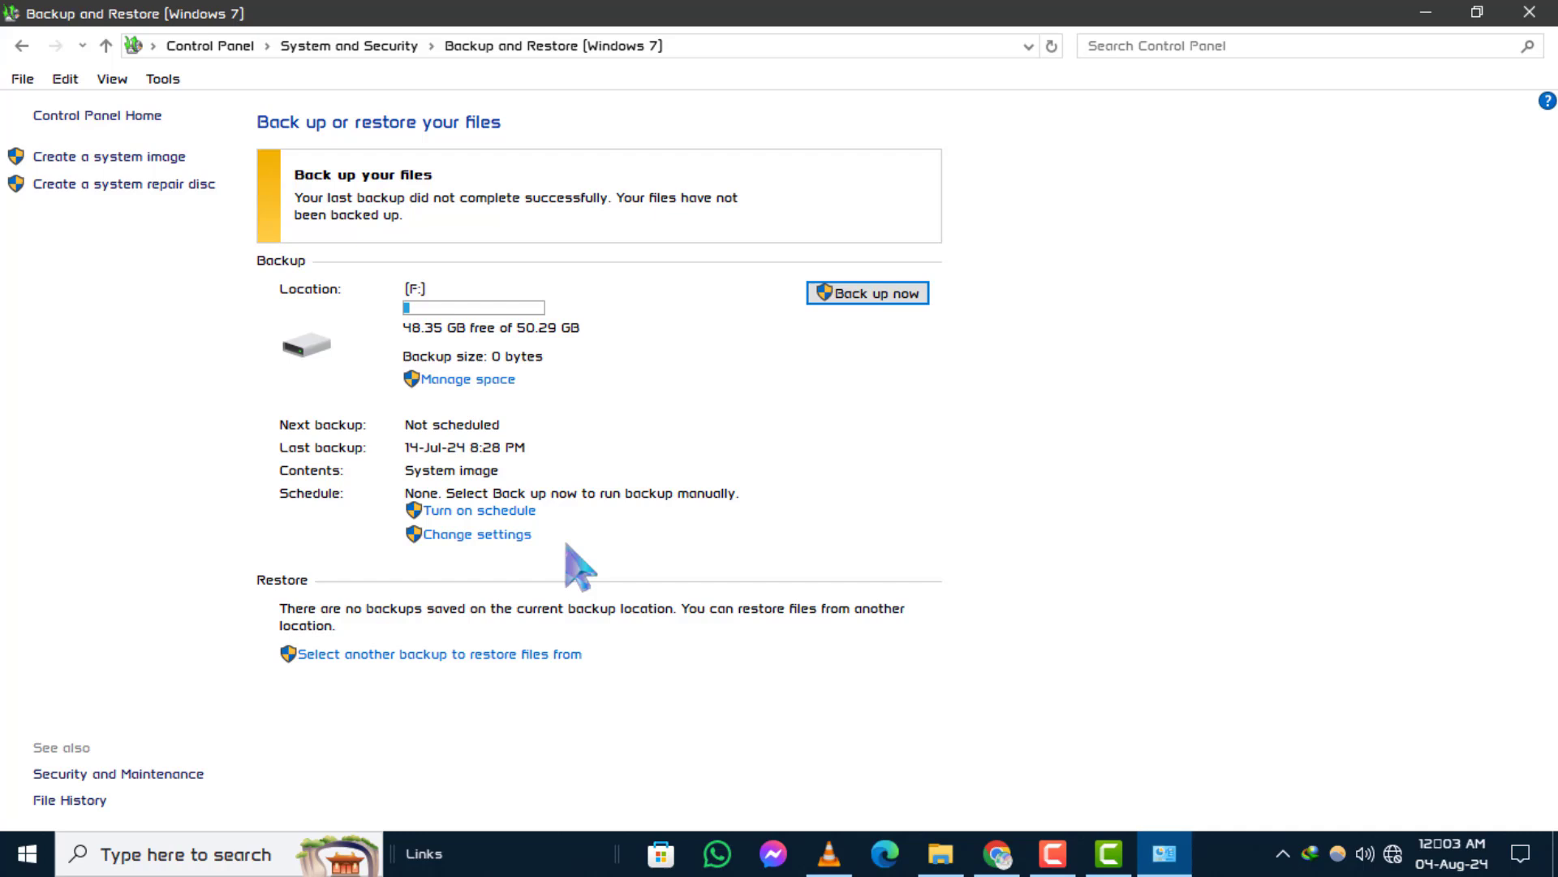
mouse_move(1416, 586)
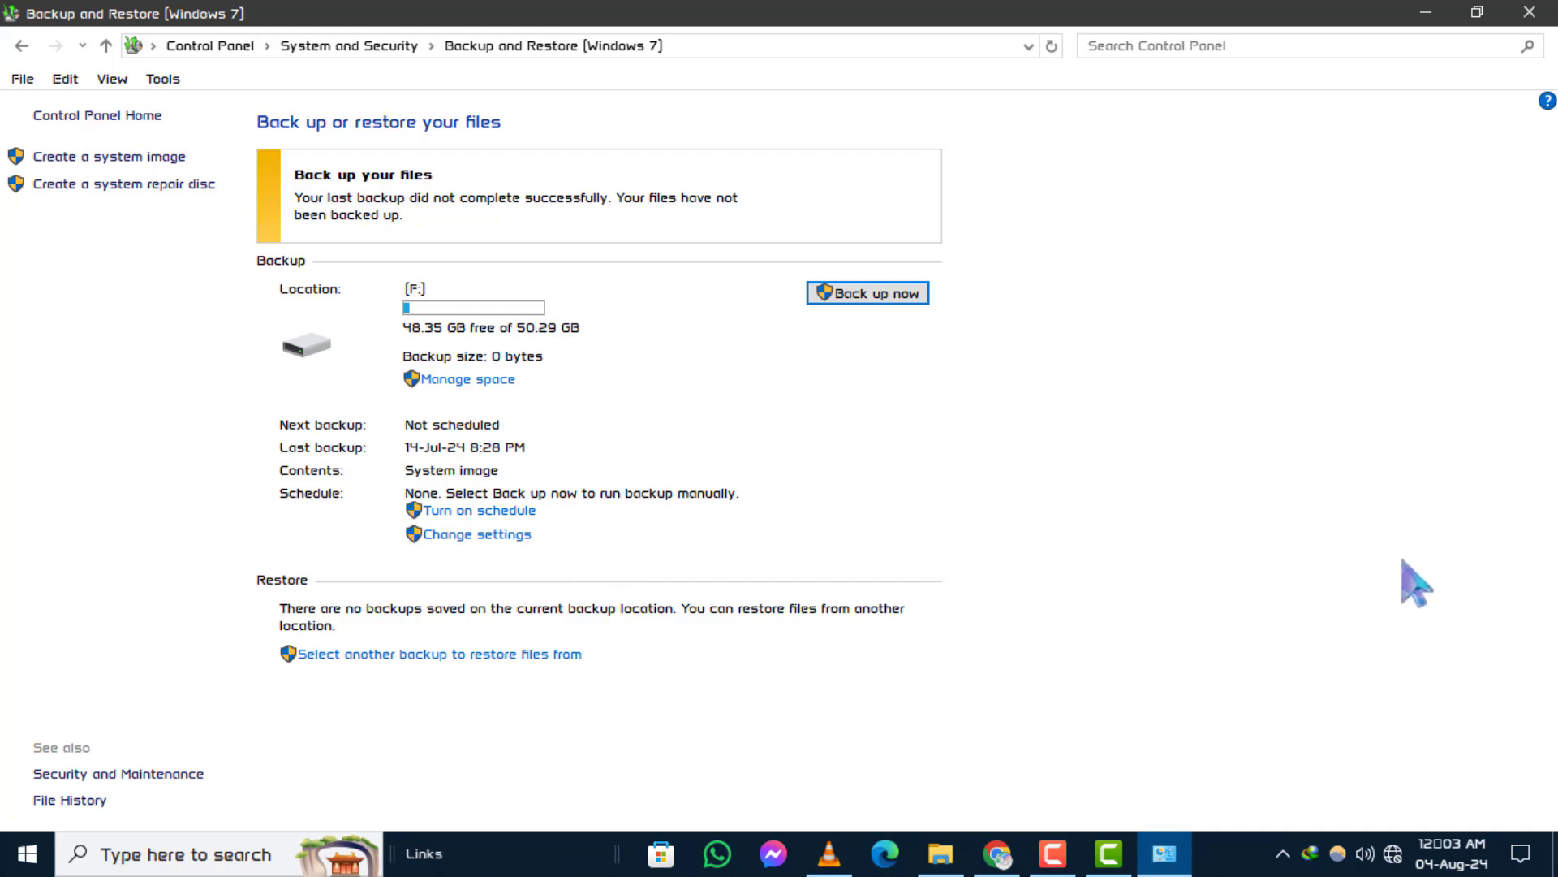
mouse_move(104, 472)
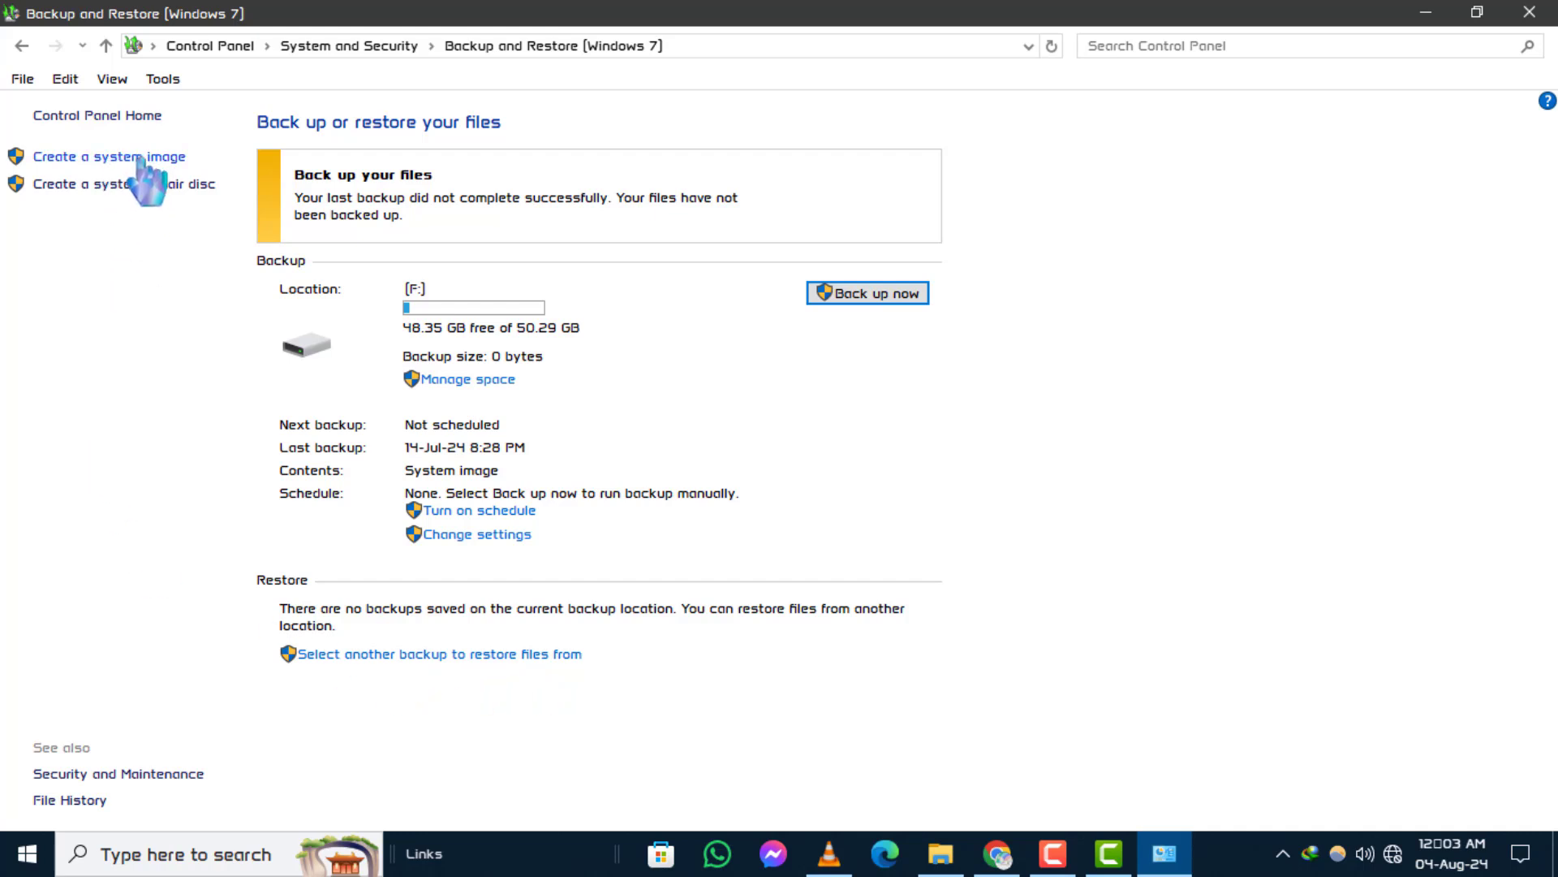
mouse_move(167, 203)
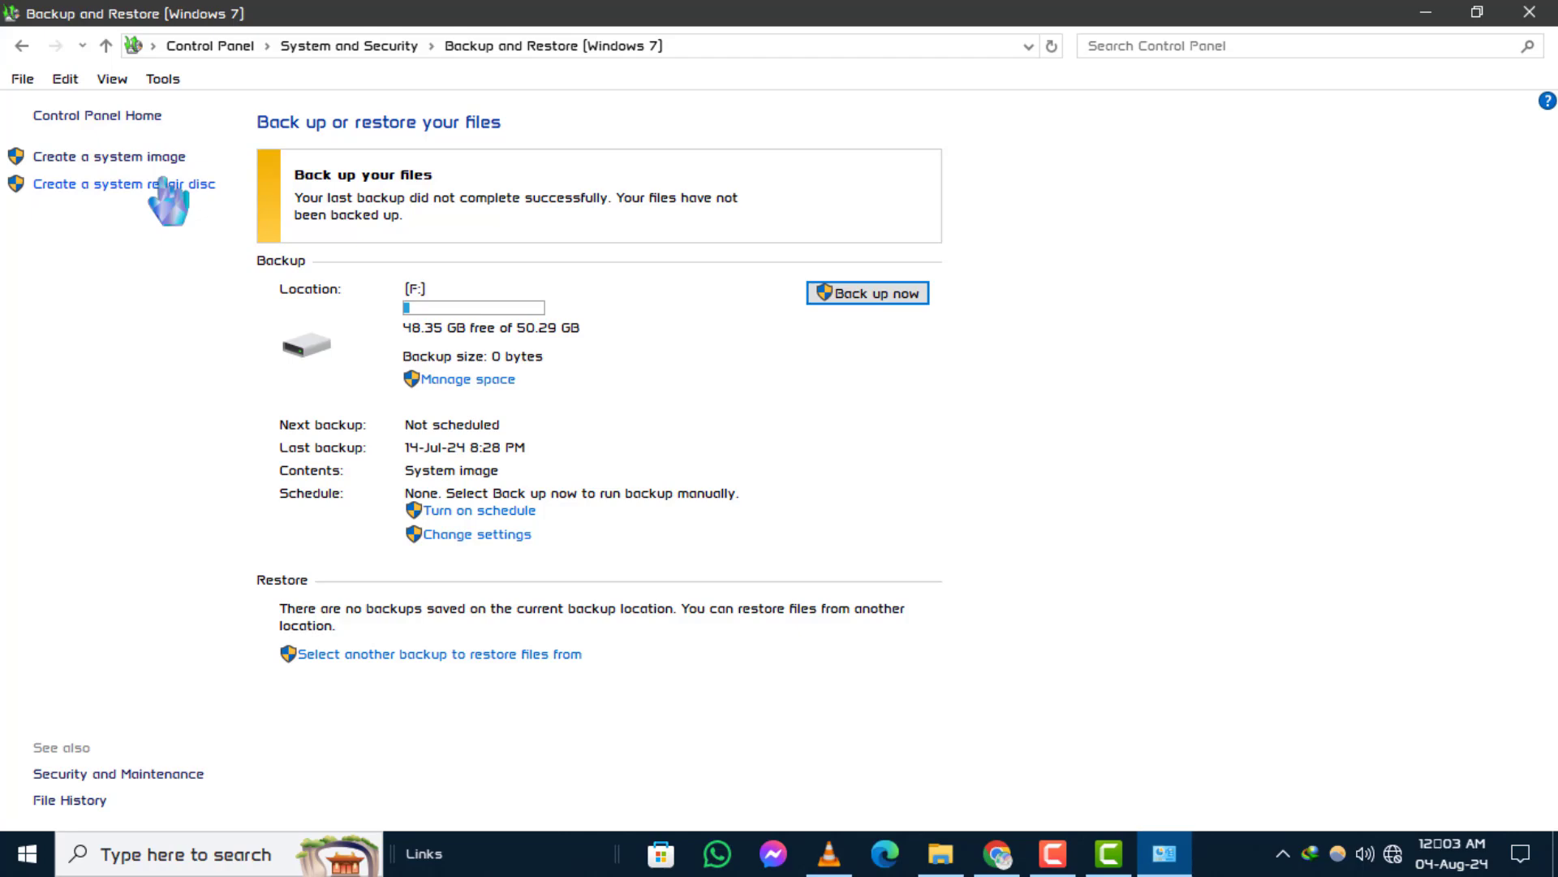
- Launch the Create a system image wizard from the left pane
click(108, 156)
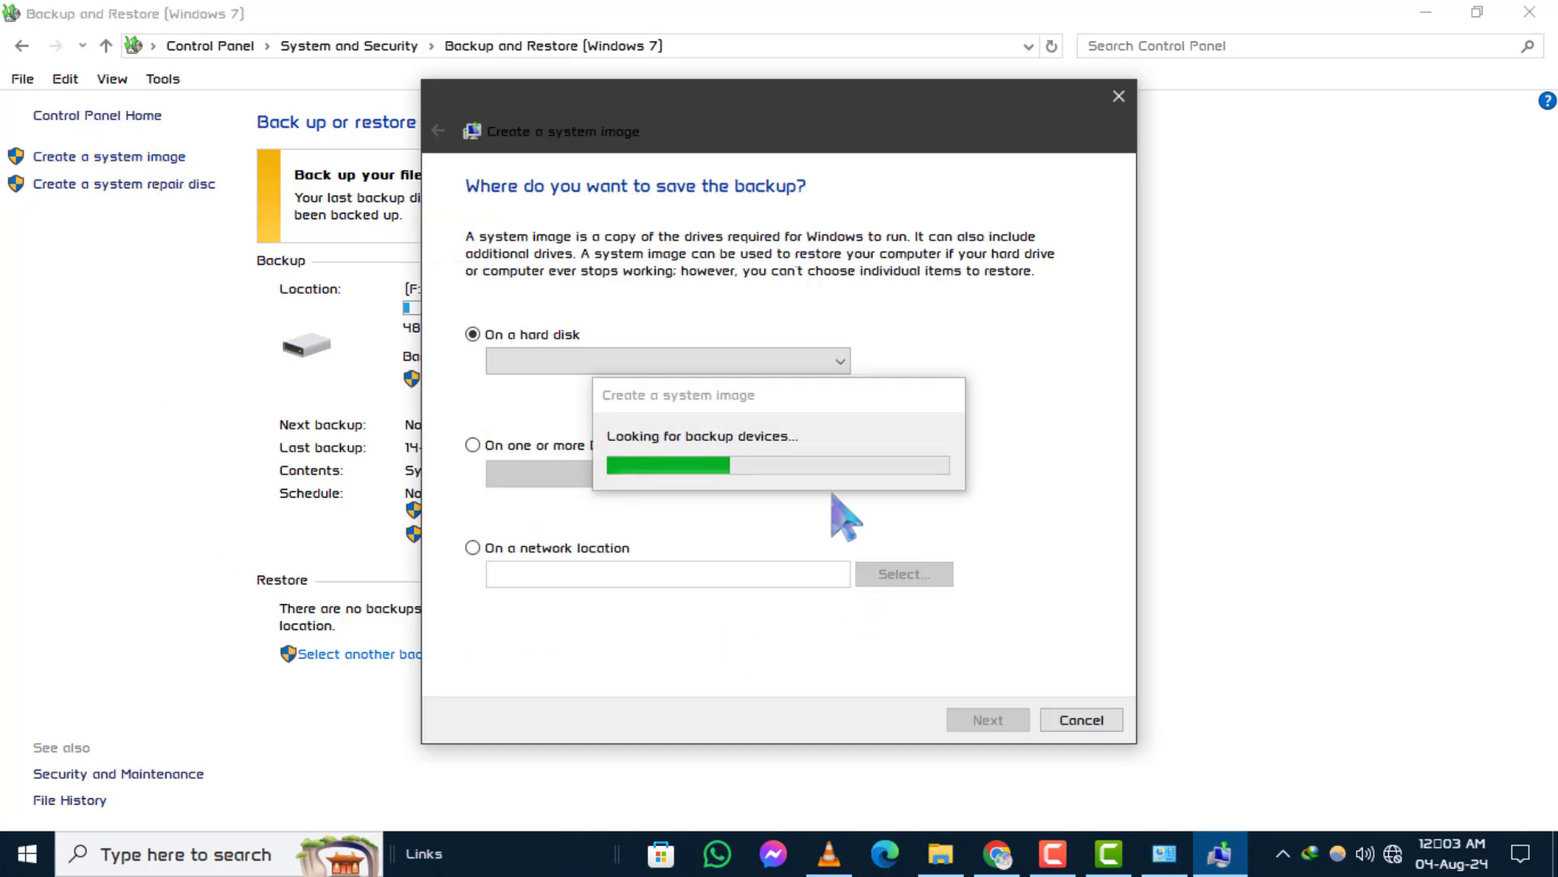
mouse_move(1006, 584)
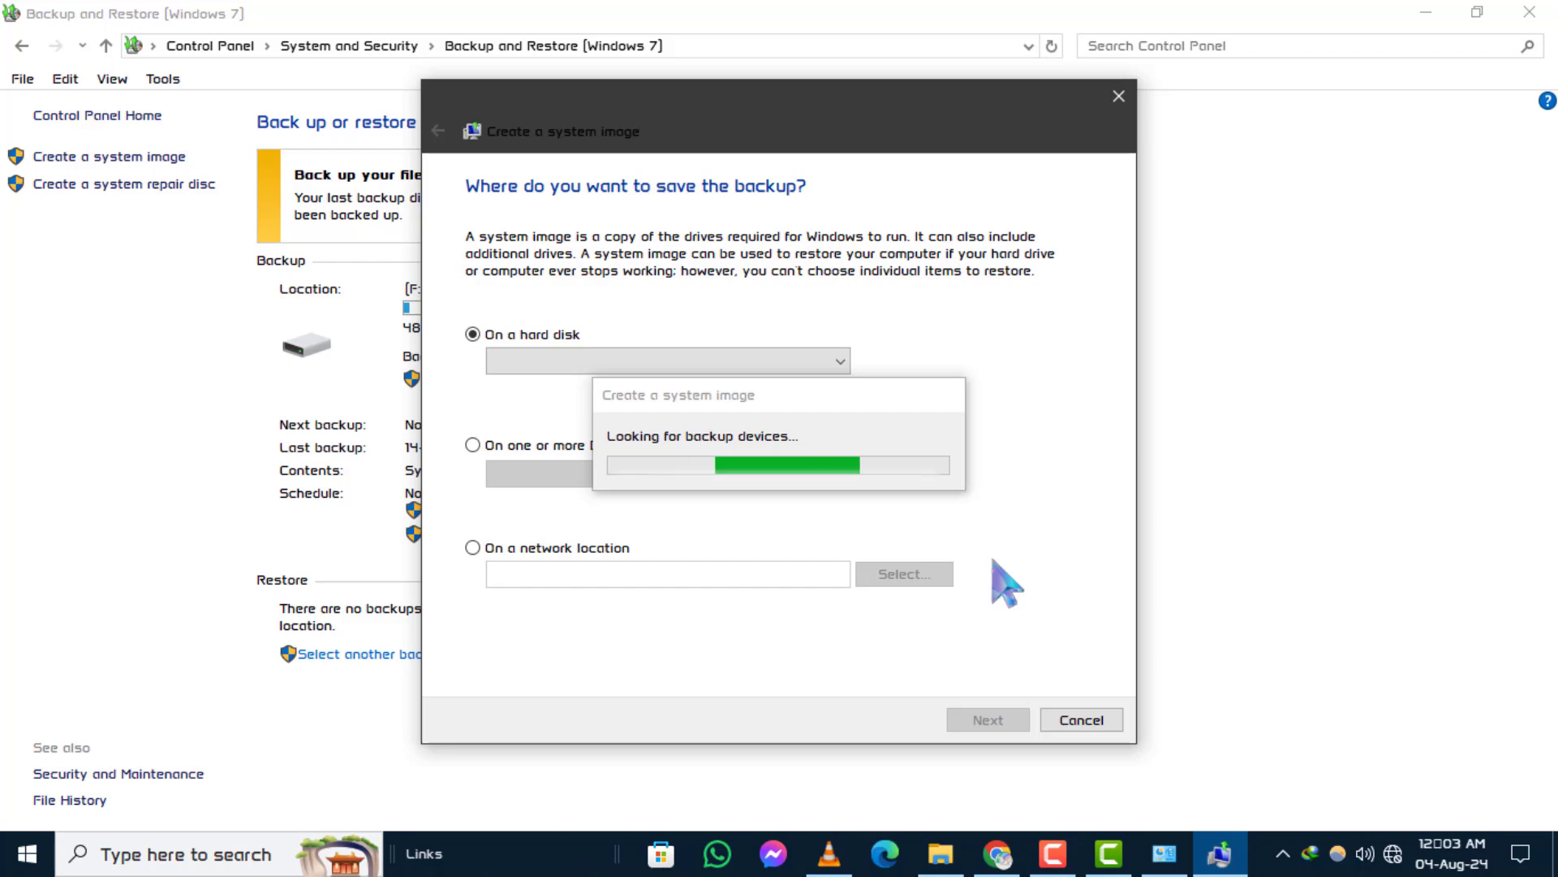
mouse_move(484, 493)
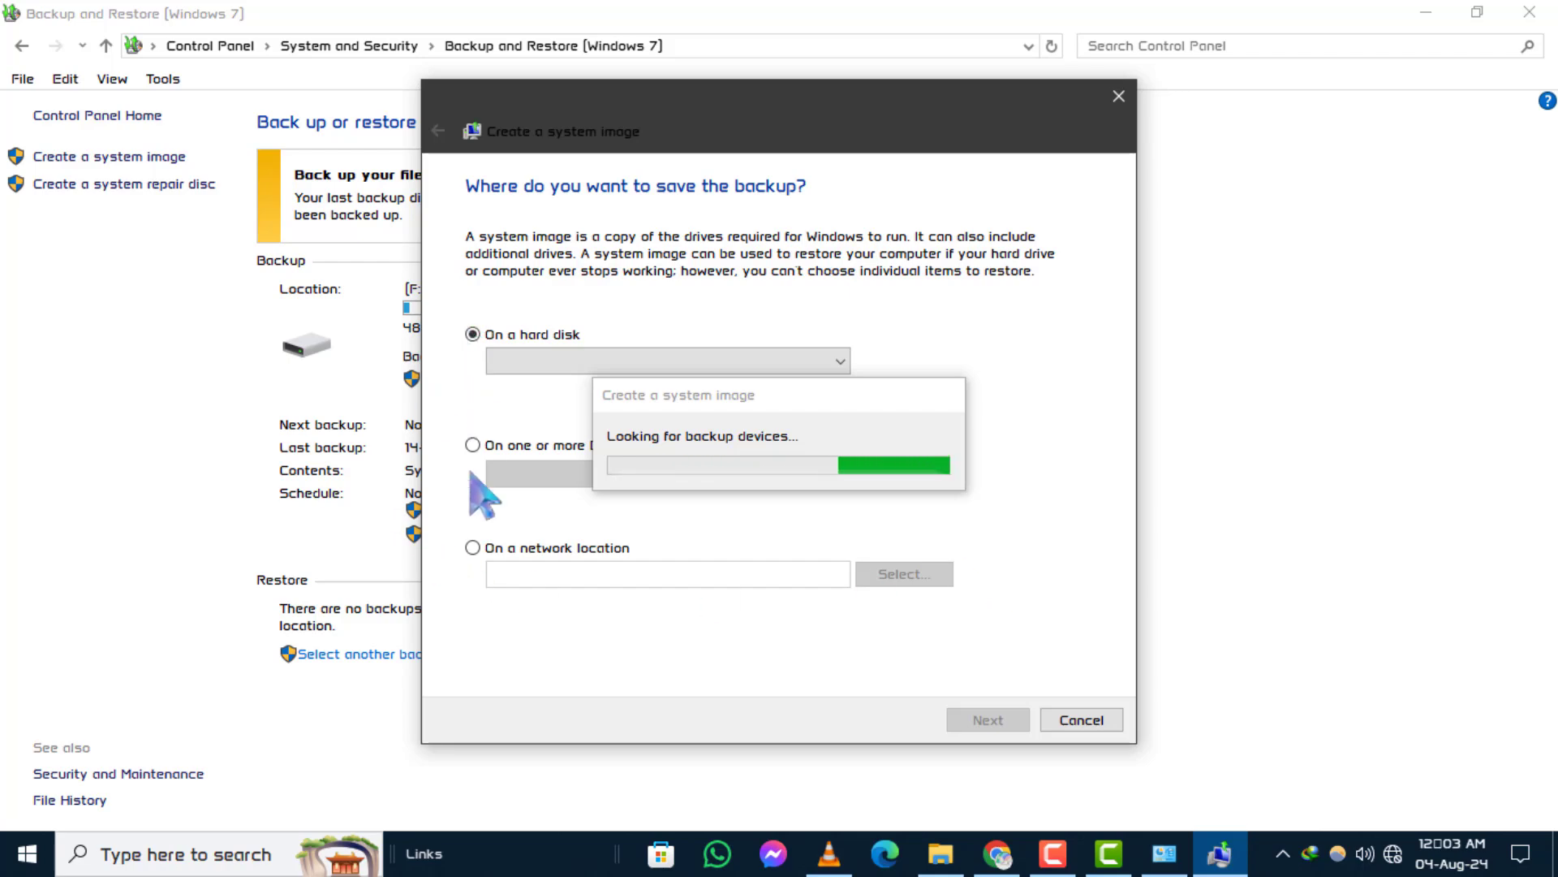
mouse_move(543, 681)
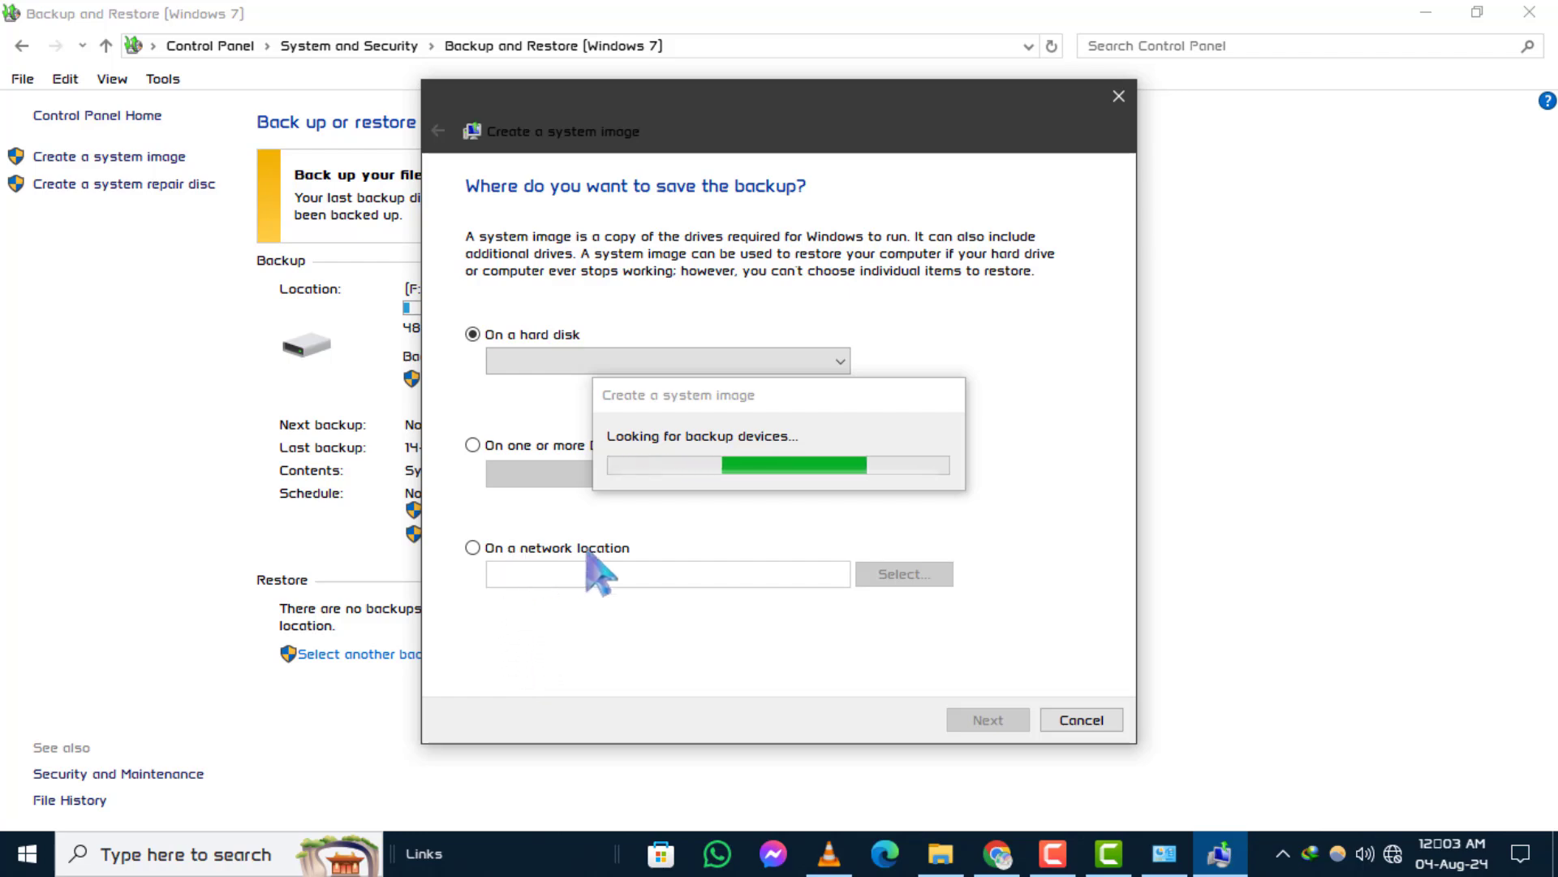
mouse_move(737, 521)
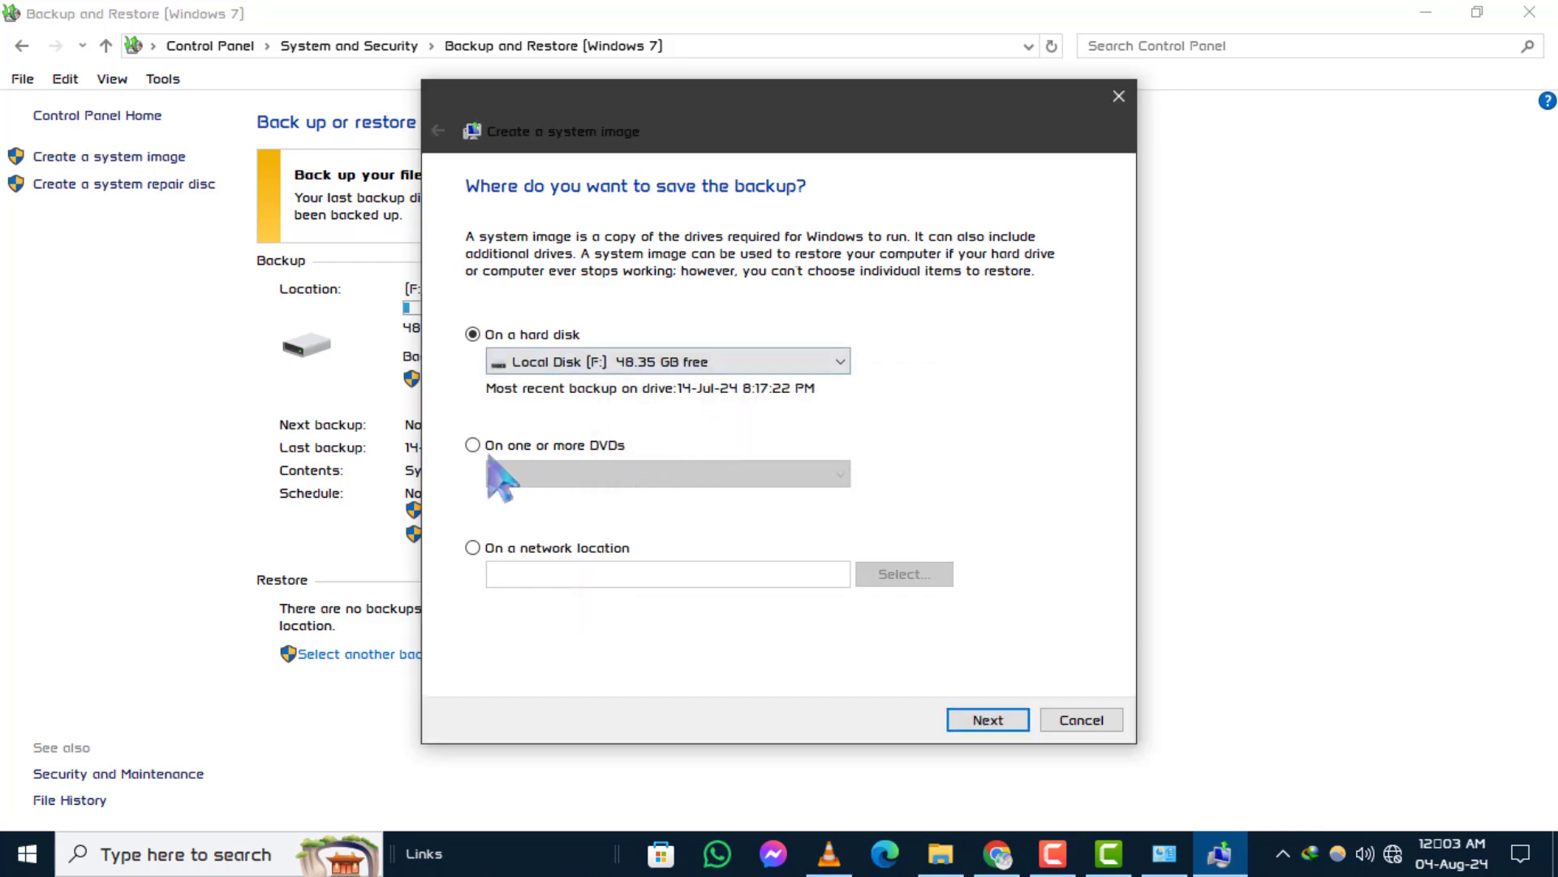
- Try the DVD and network destinations, then settle on 'On a hard disk' with Local Disk (F:)
click(473, 445)
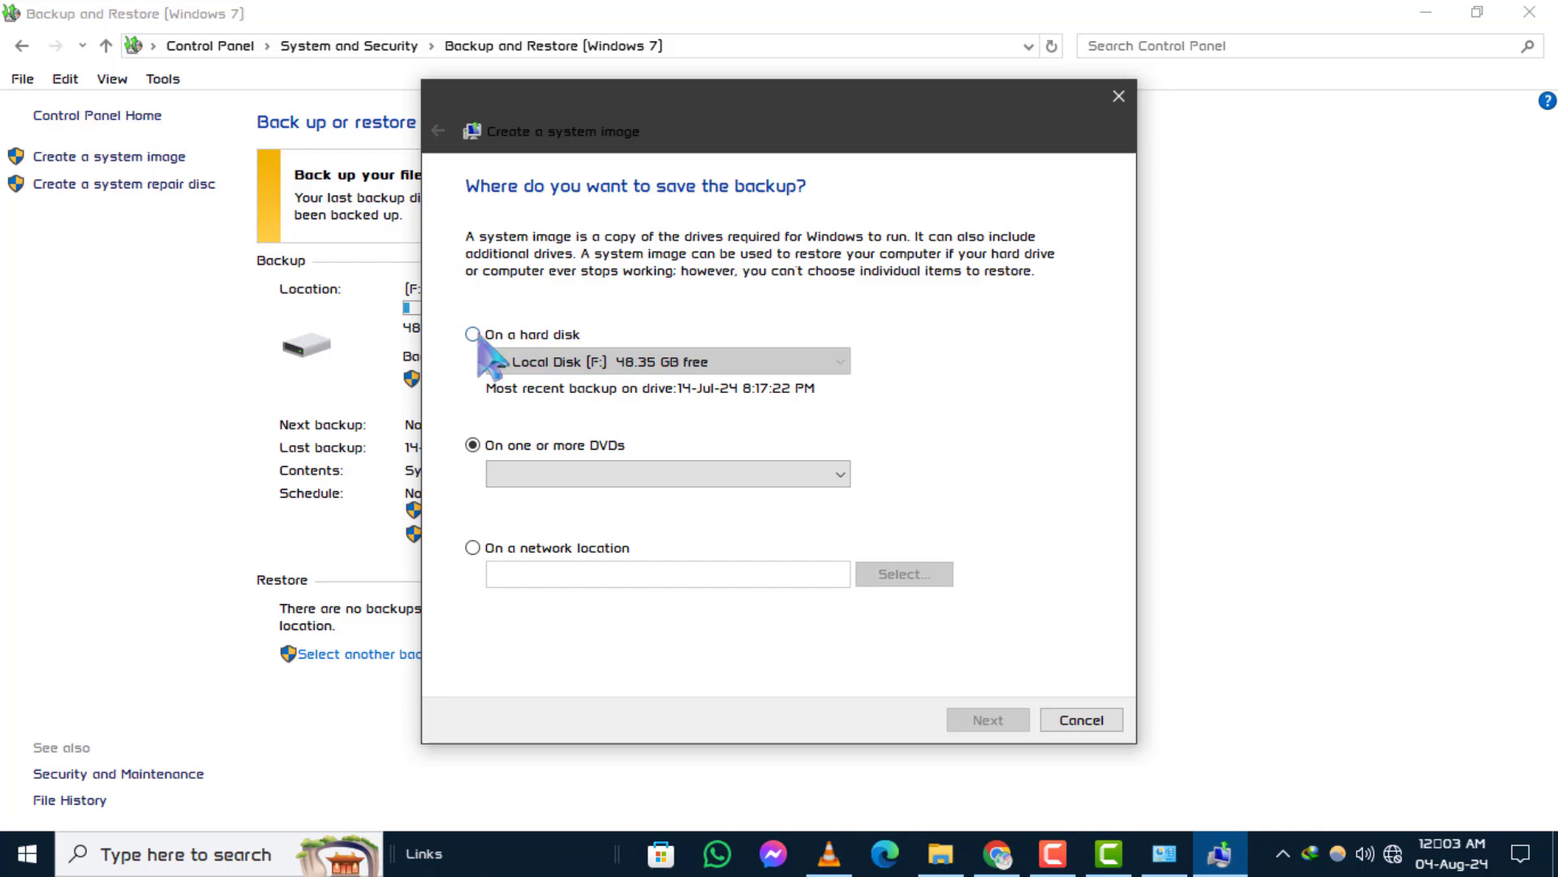
click(472, 547)
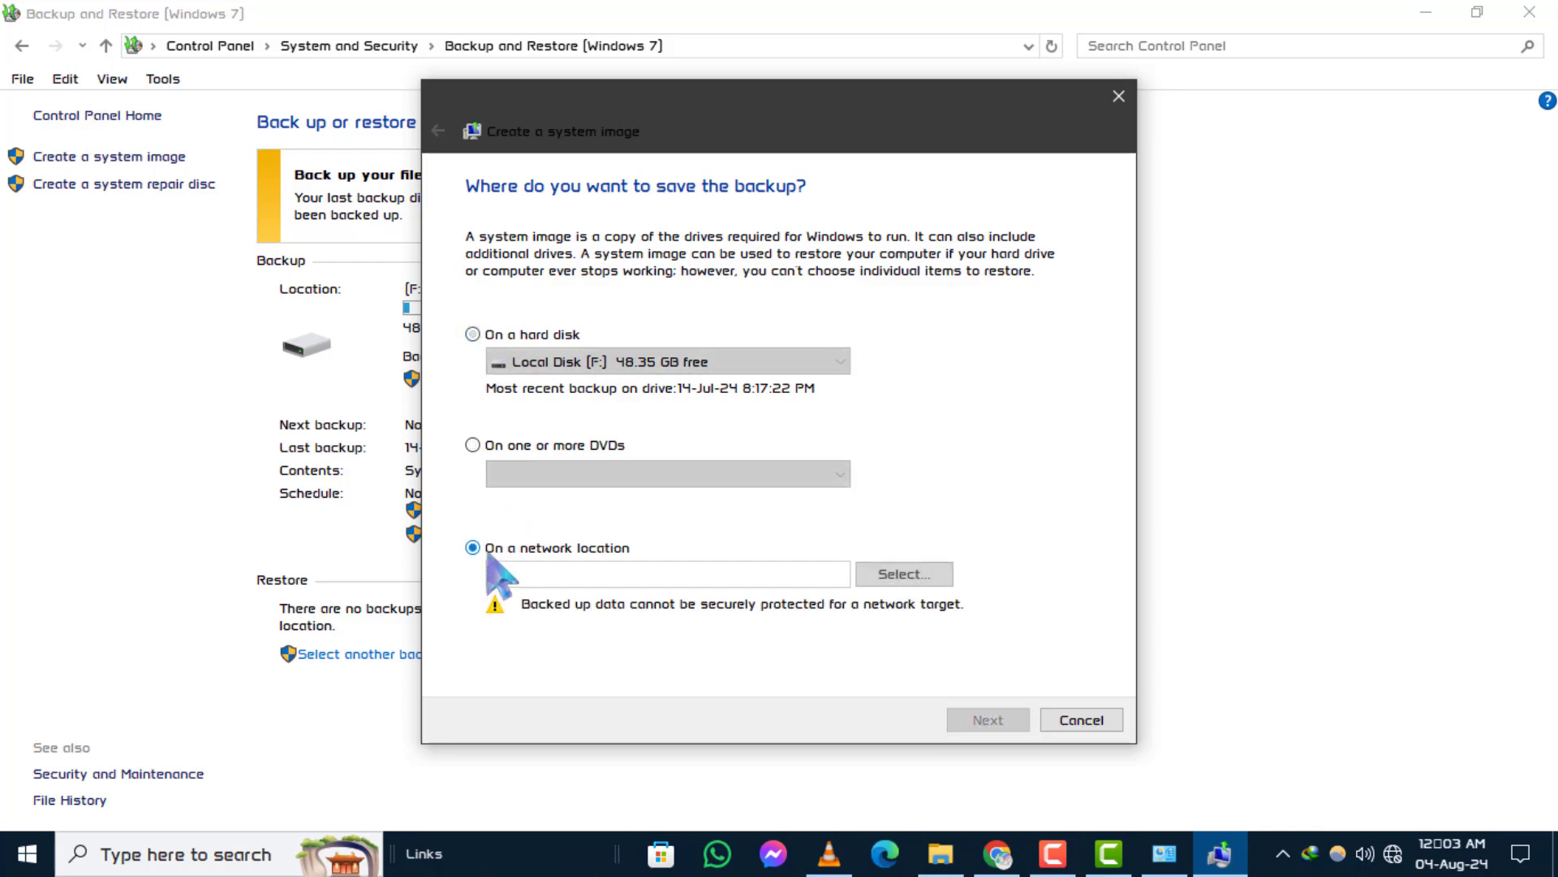
click(473, 334)
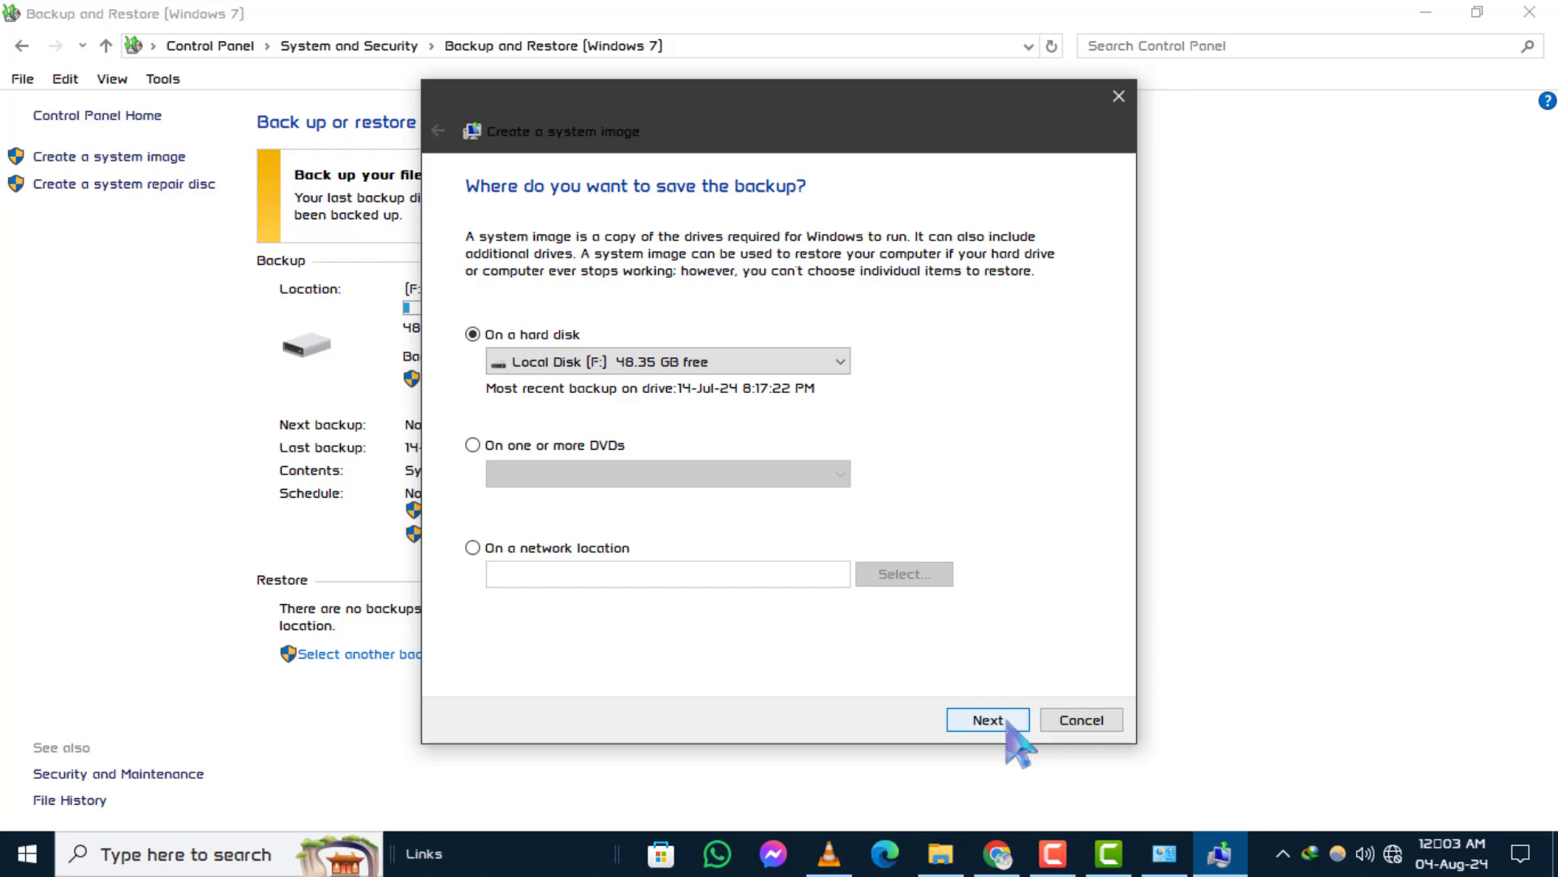
- Proceed to drive selection and tick drive (G:) to include it with the system drives
click(987, 719)
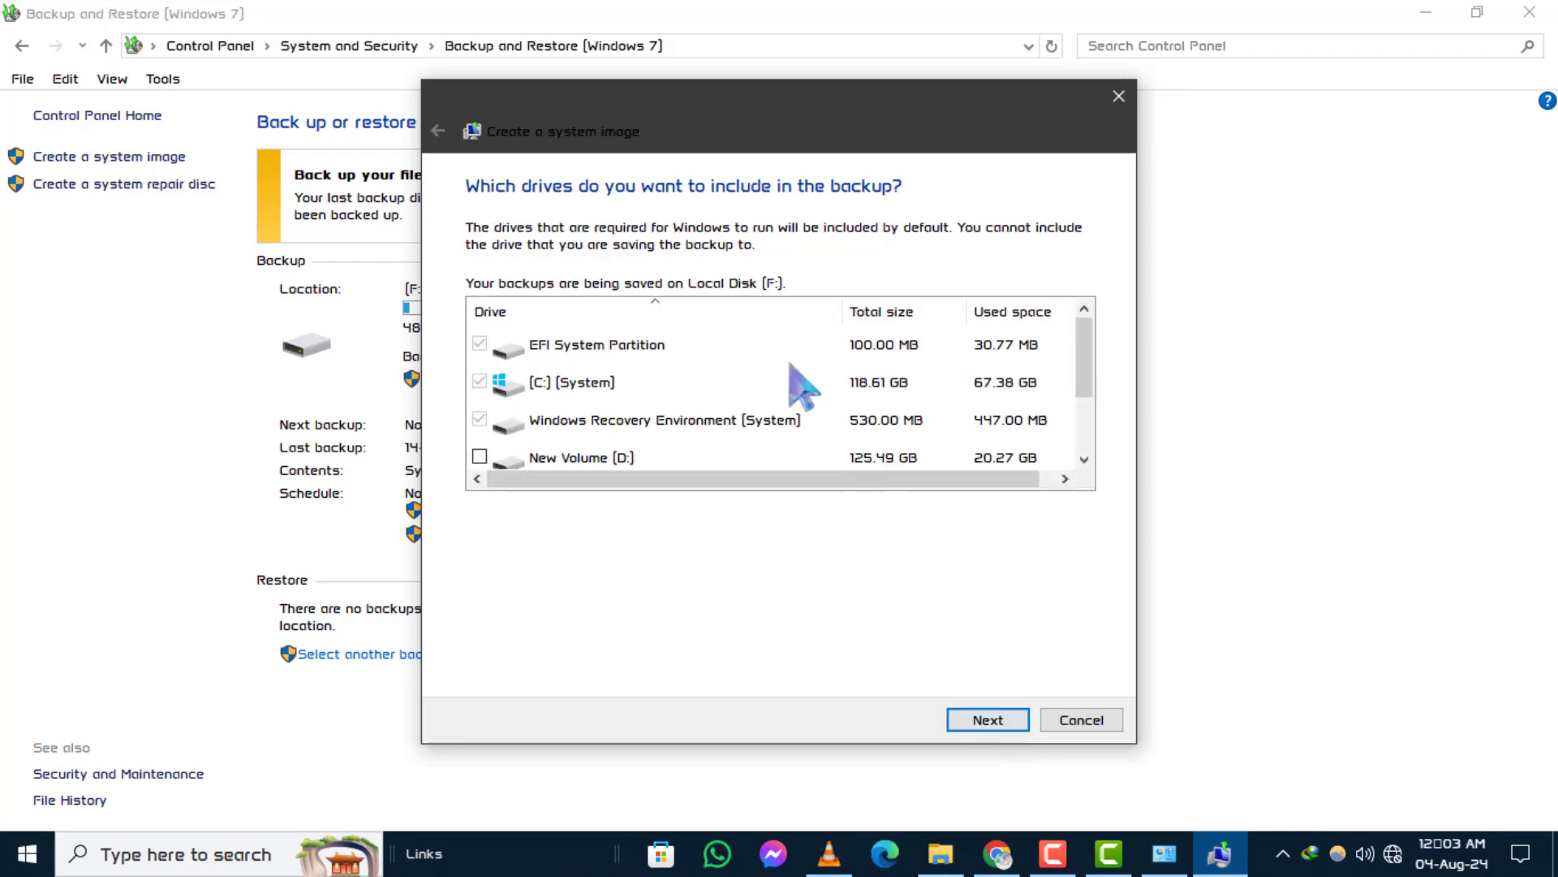
mouse_move(741, 427)
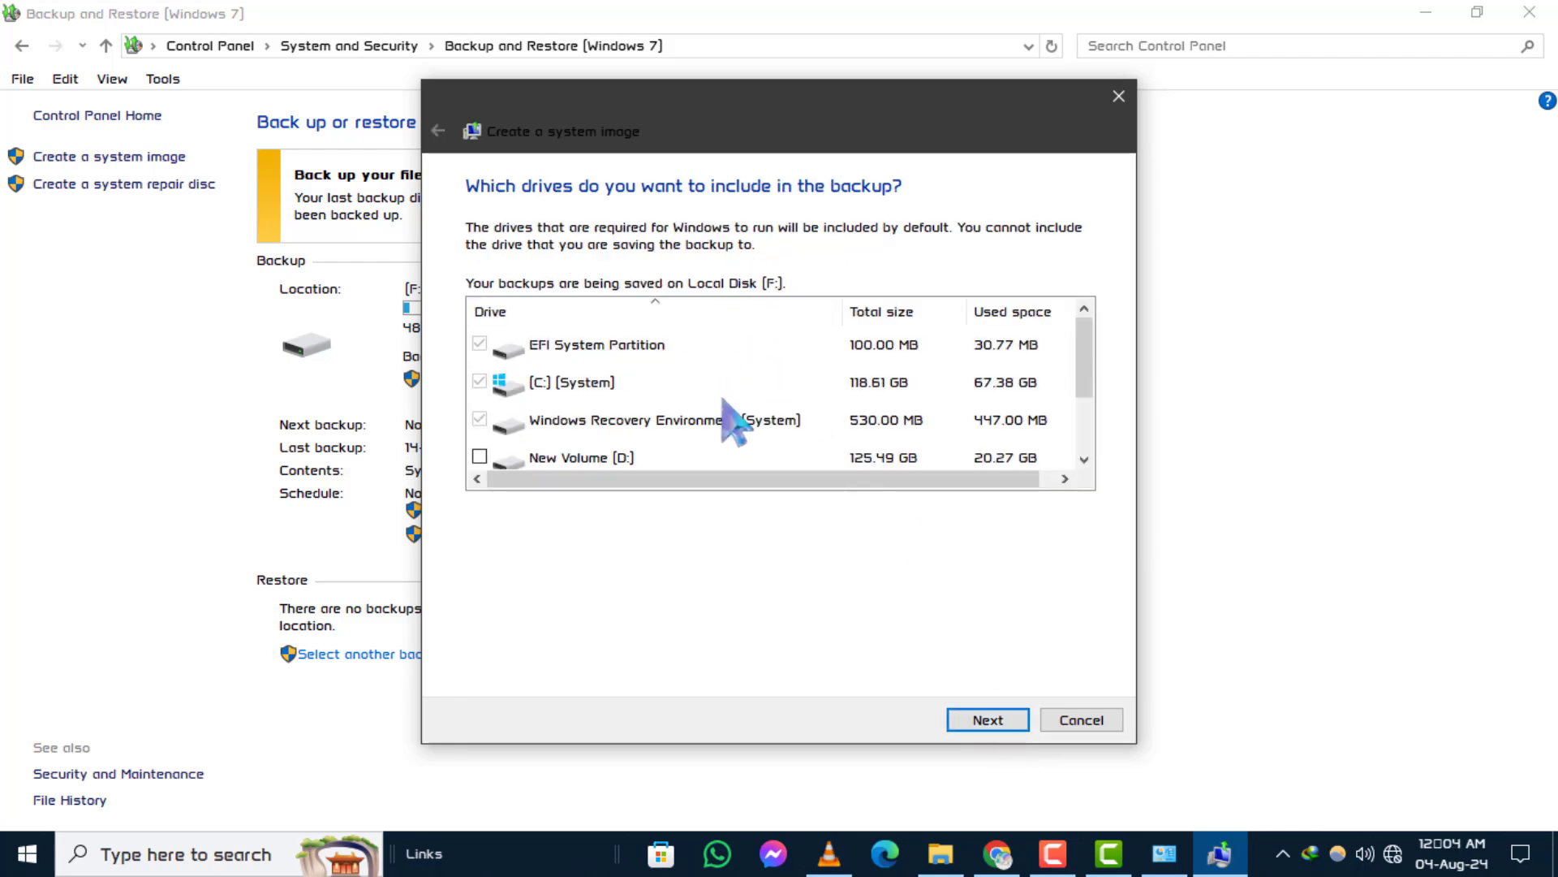
mouse_move(651, 413)
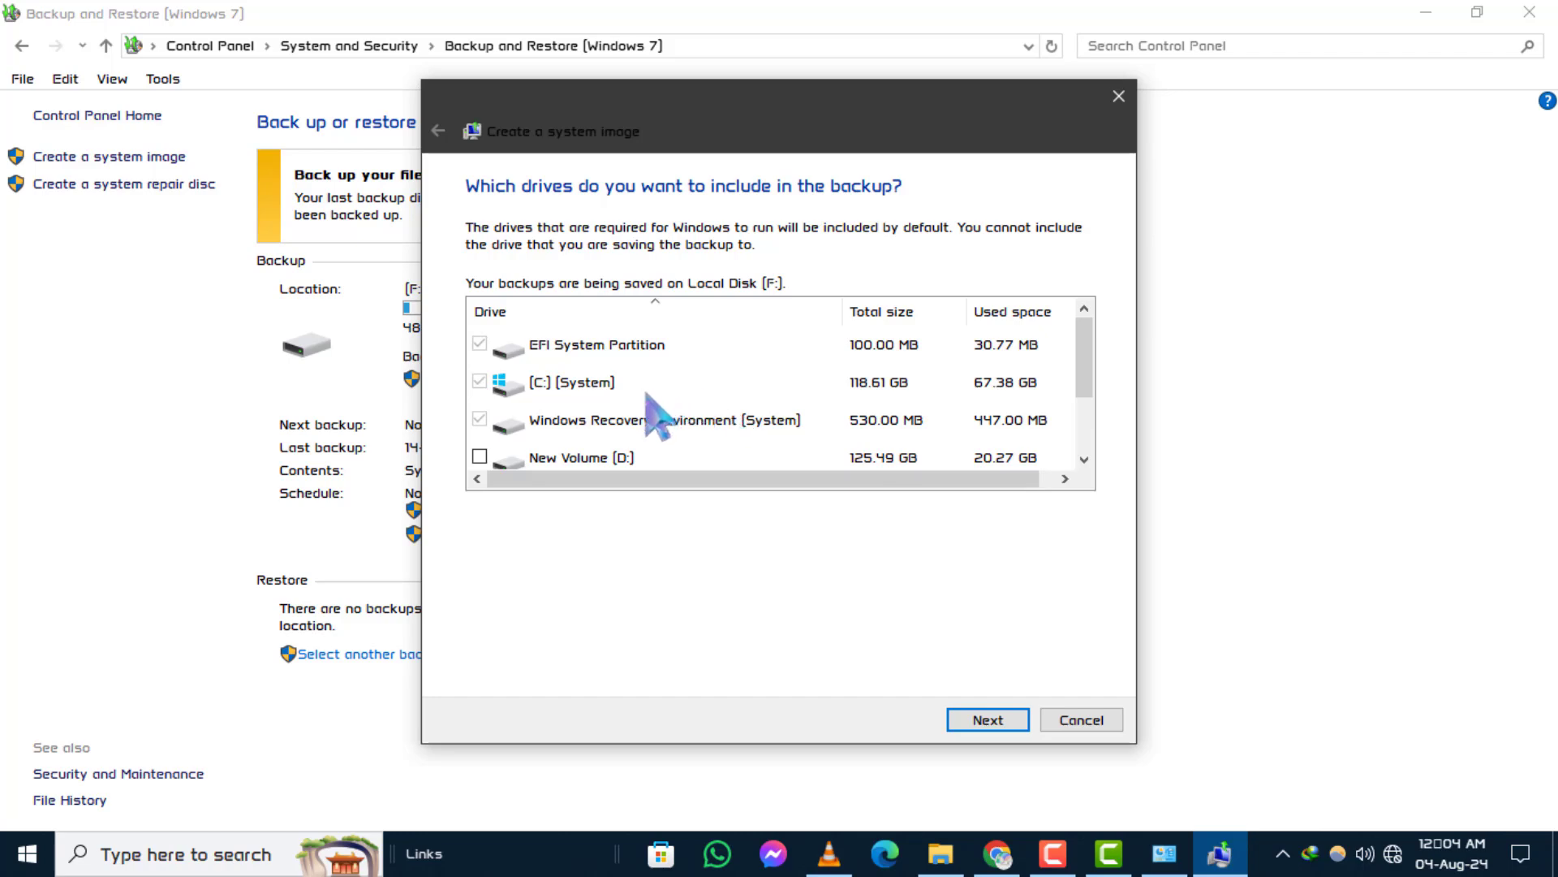
scroll(down, 3)
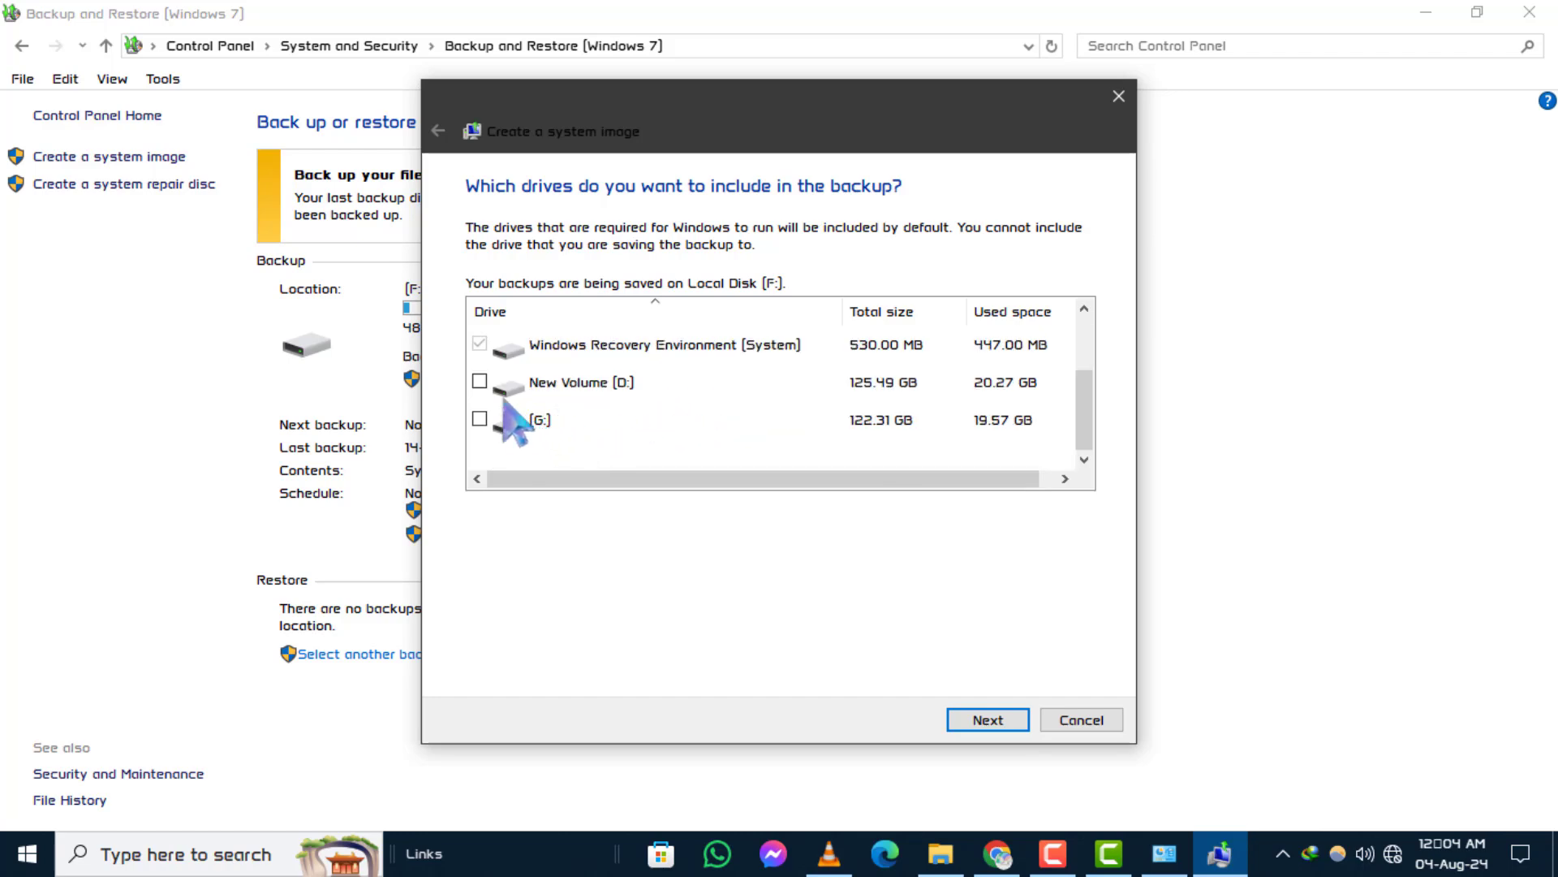
click(479, 417)
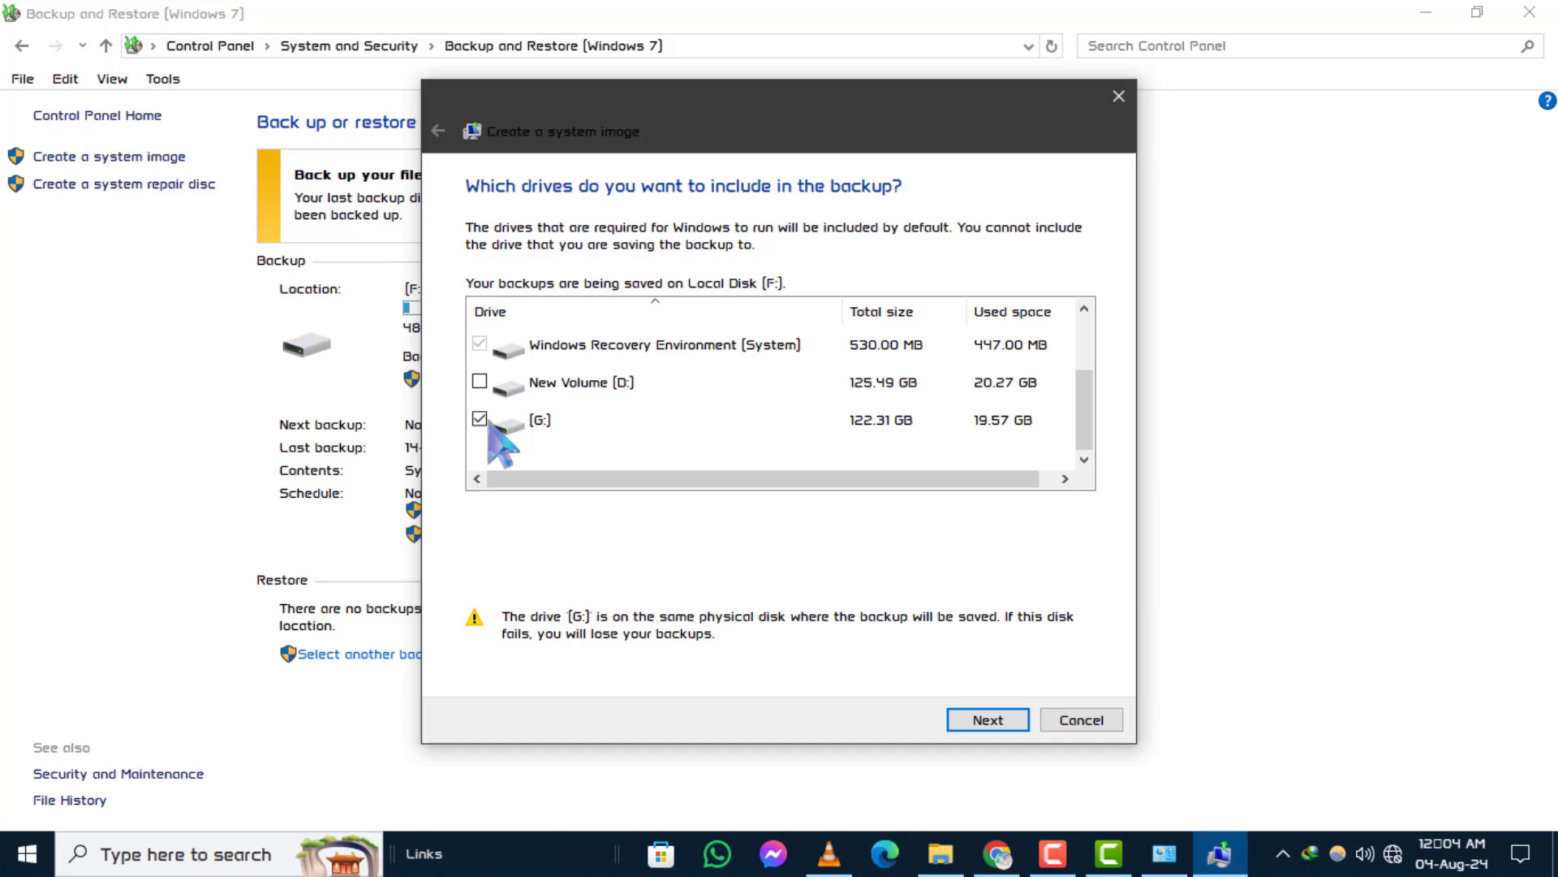
mouse_move(748, 502)
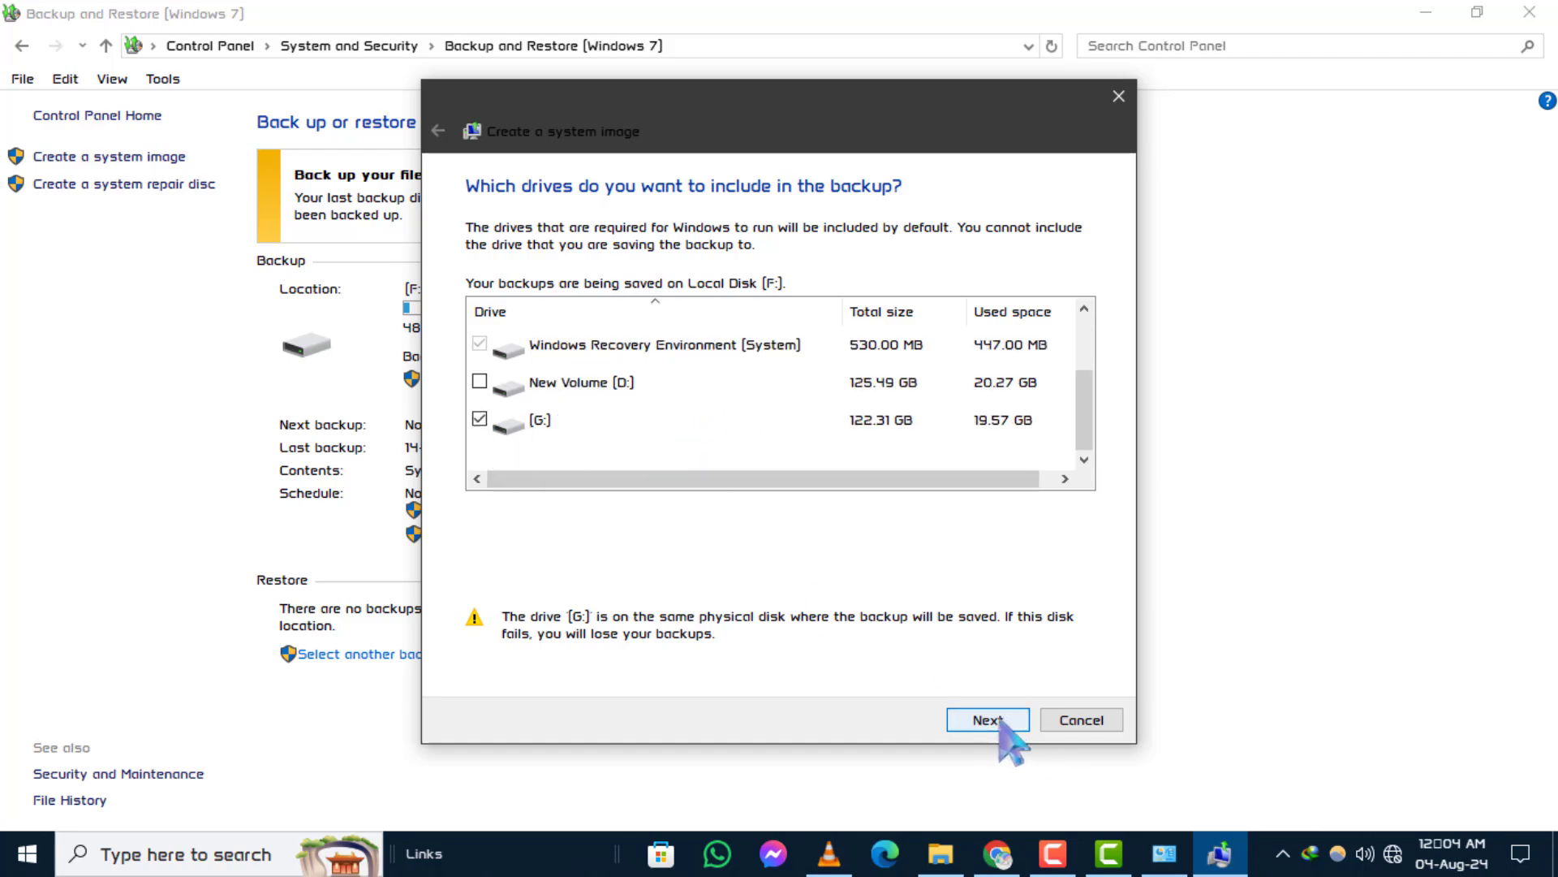
- Advance to 'Confirm your backup settings' showing Local Disk (F:) destination and drives to back up
click(987, 720)
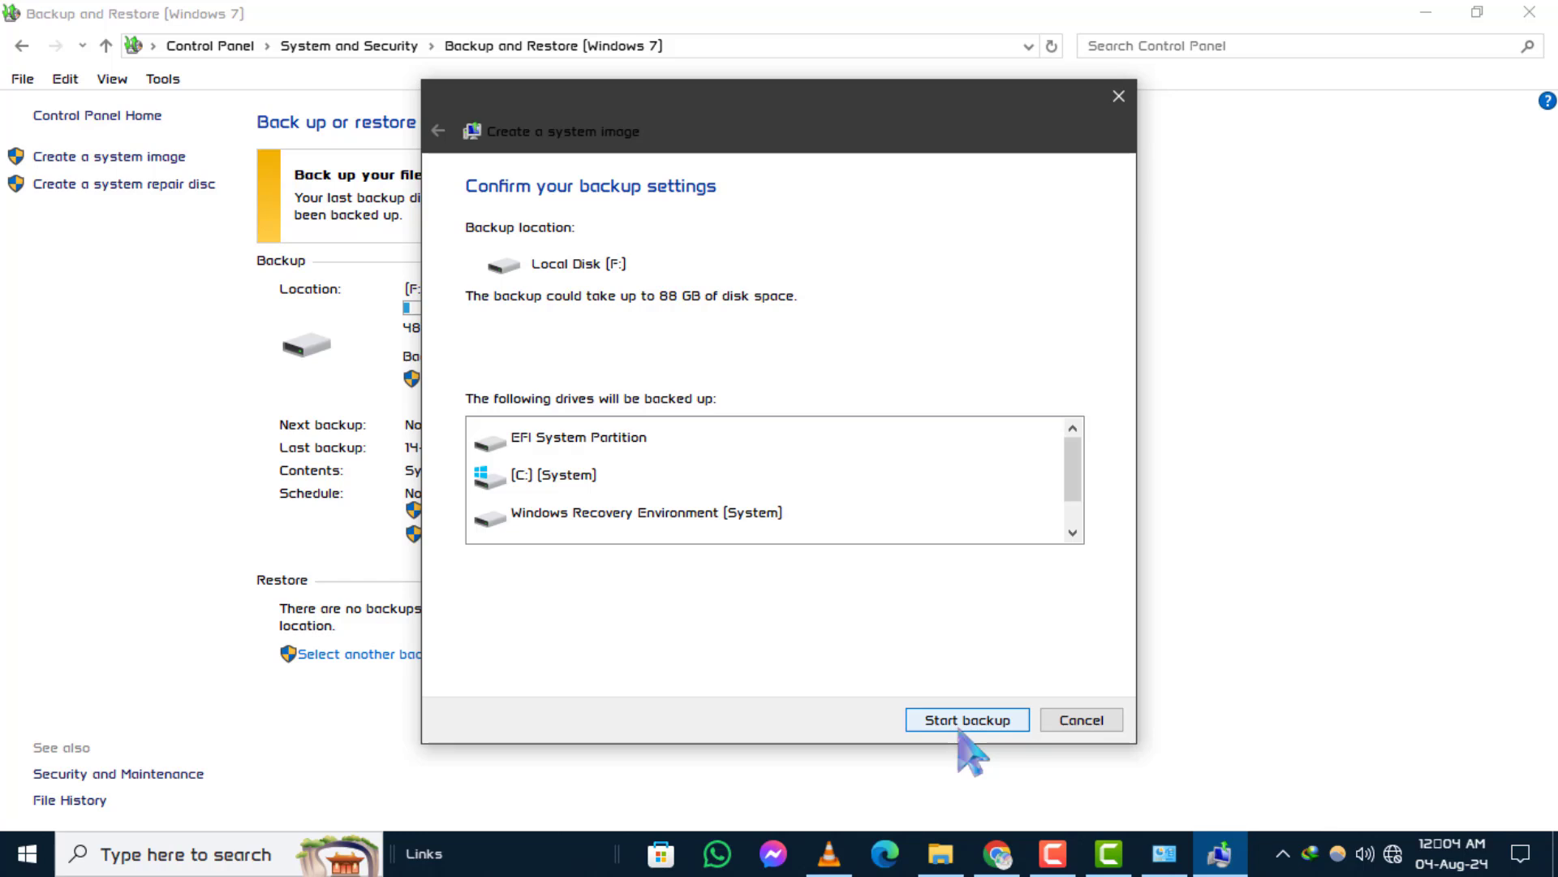
mouse_move(1507, 778)
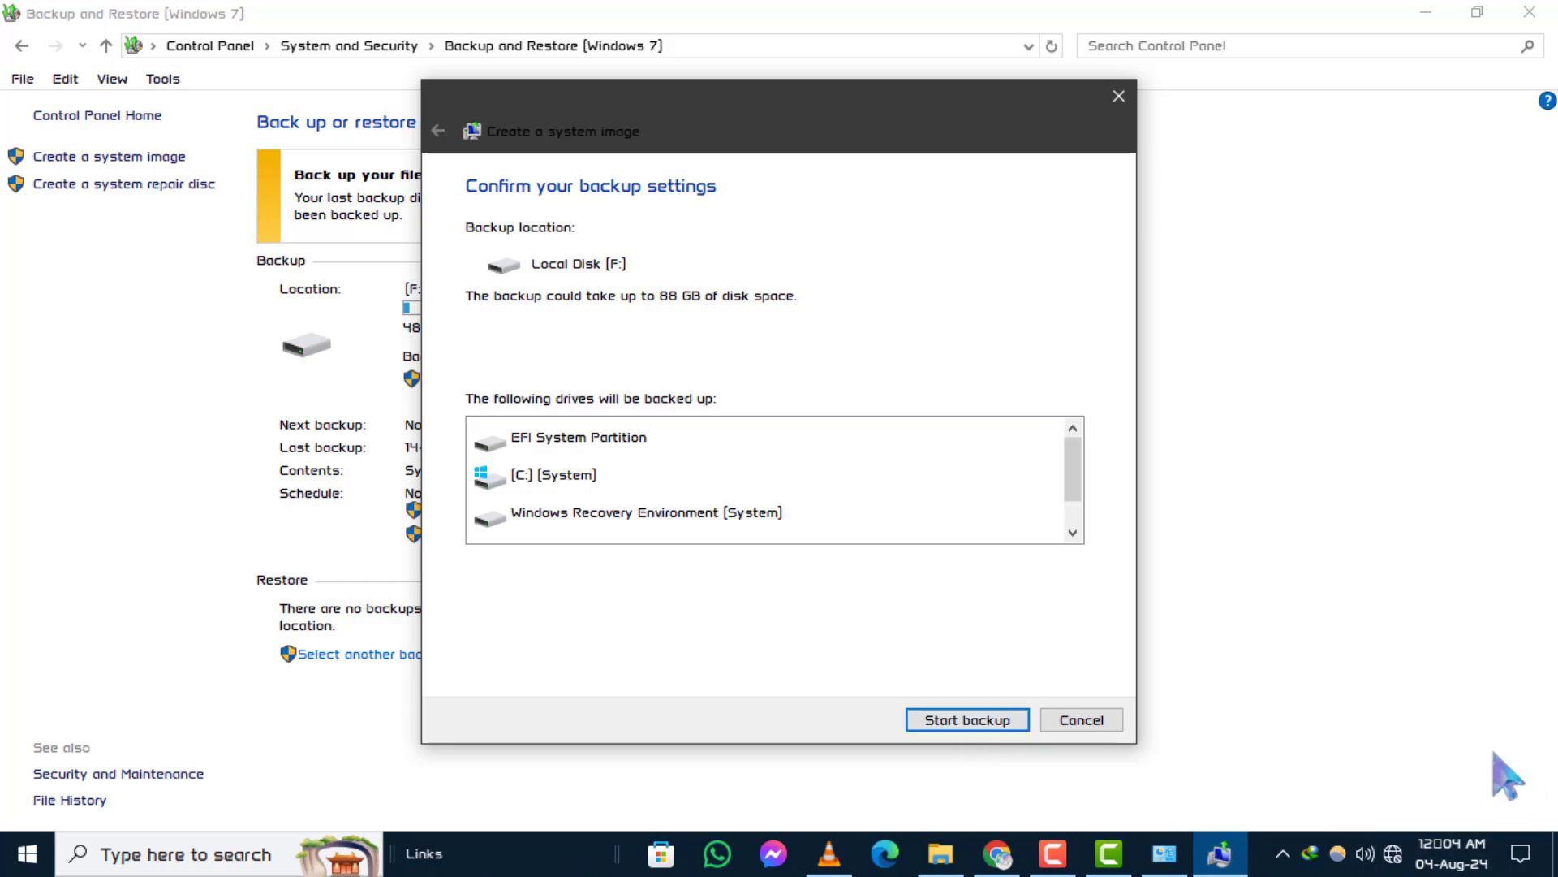